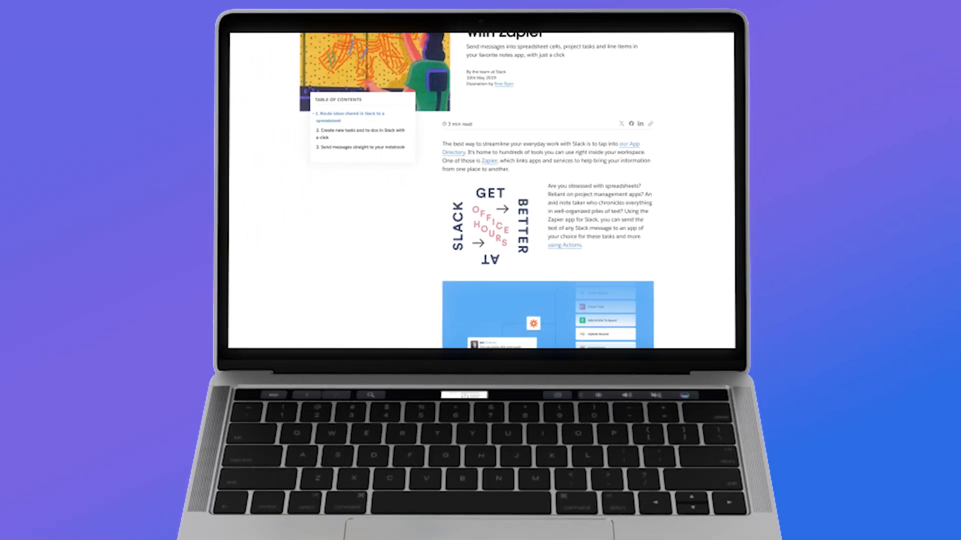
- Preview the Quarterly planning list template and choose Use Template
{"action": "scroll", "scroll_direction": "down", "scroll_amount": 3}
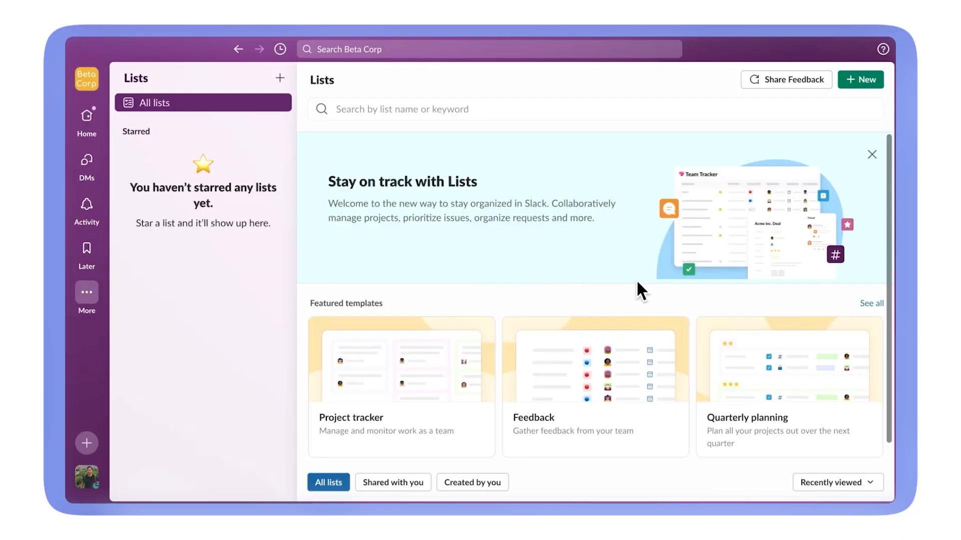
{"action": "left_click", "coordinate": [788, 388]}
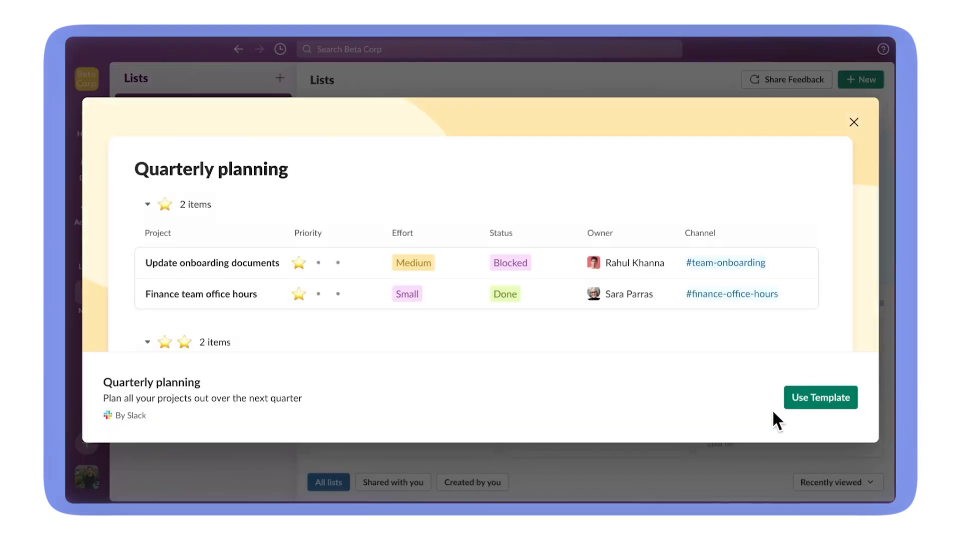
{"action": "left_click", "coordinate": [819, 397]}
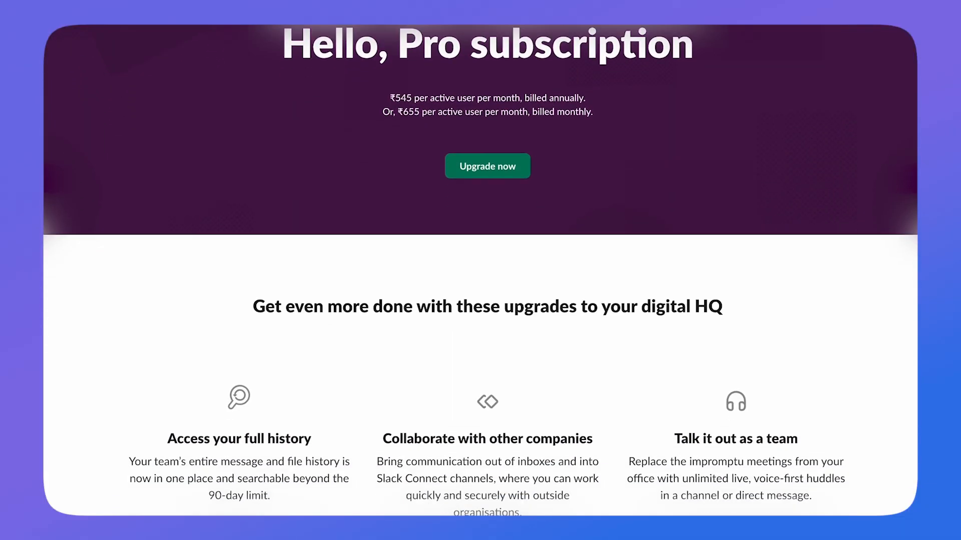
- Scroll through the Pro plan pricing and feature comparison
{"action": "scroll", "scroll_direction": "down", "scroll_amount": 3}
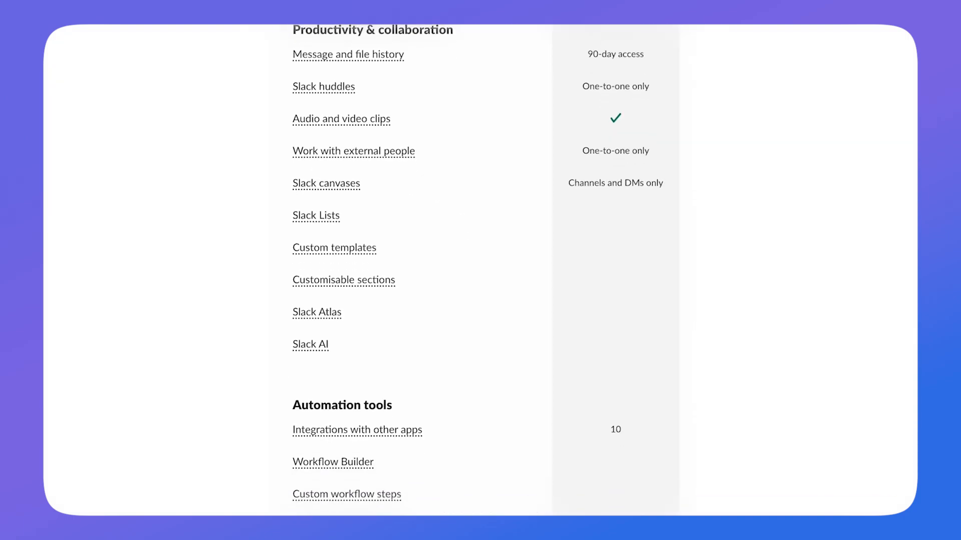
{"action": "scroll", "scroll_direction": "down", "scroll_amount": 3}
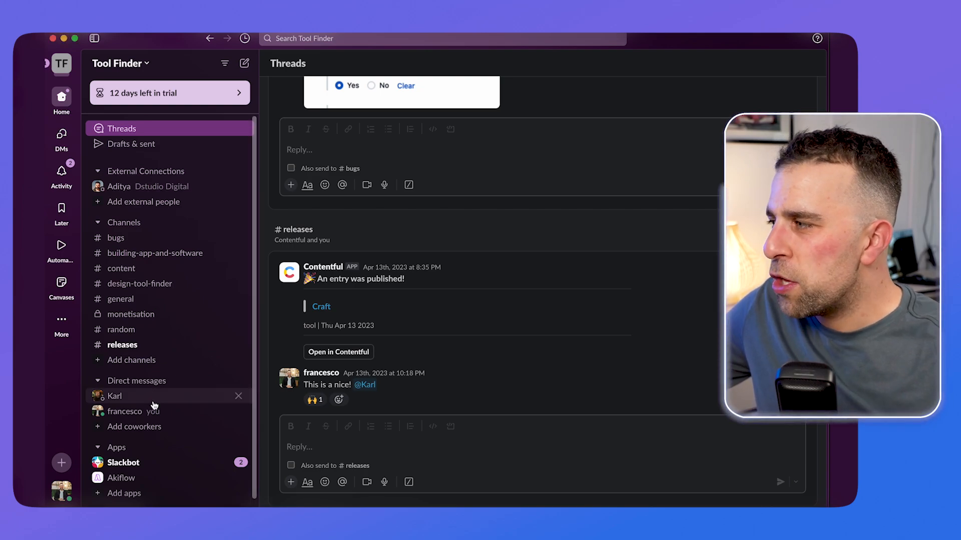
- In Karl's direct message, add a canvas built from the Product Brief template
{"action": "left_click", "coordinate": [114, 396]}
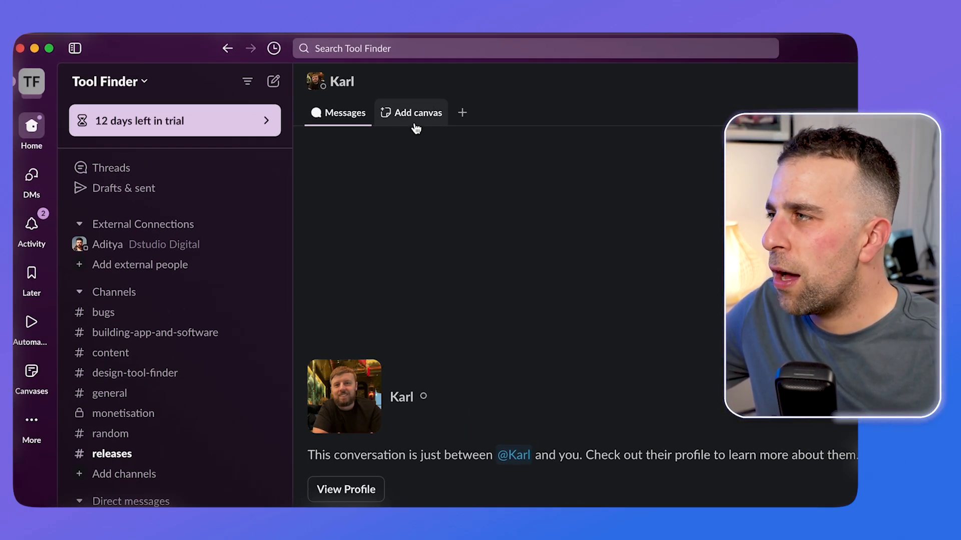
{"action": "left_click", "coordinate": [417, 113]}
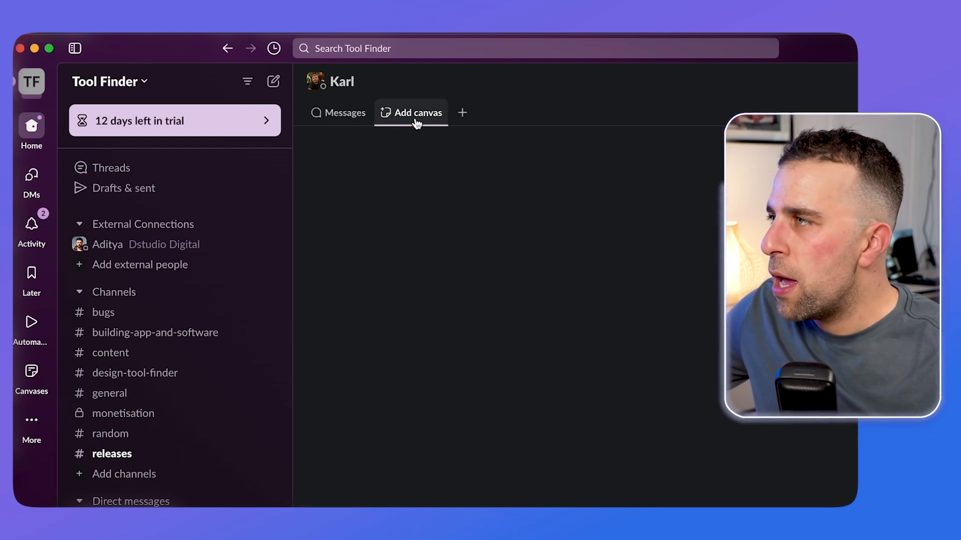
{"action": "left_click", "coordinate": [417, 112]}
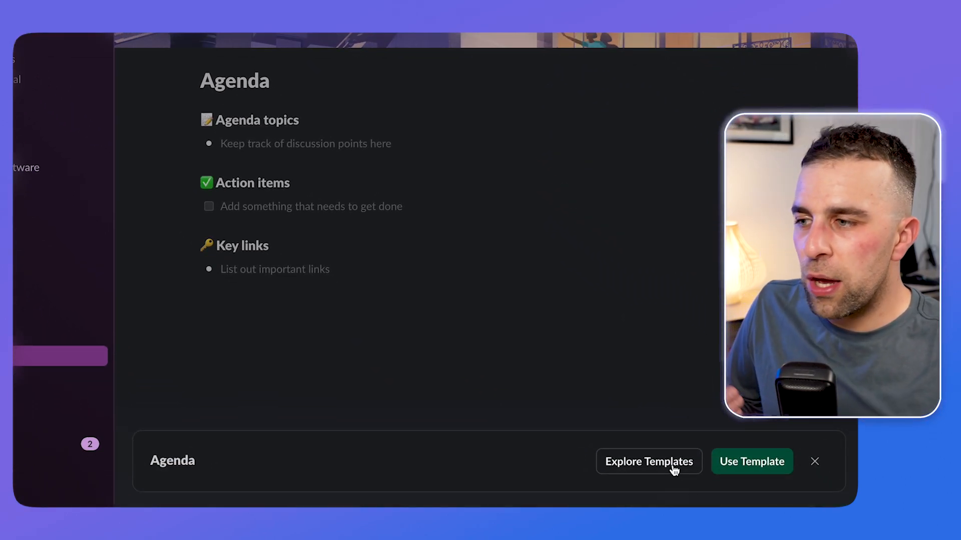
{"action": "mouse_move", "coordinate": [679, 467]}
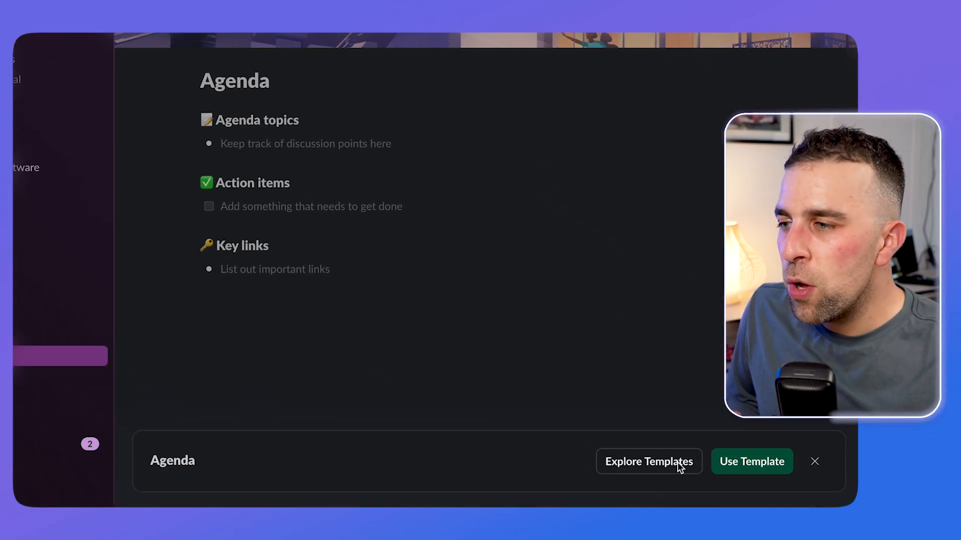
{"action": "left_click", "coordinate": [648, 461]}
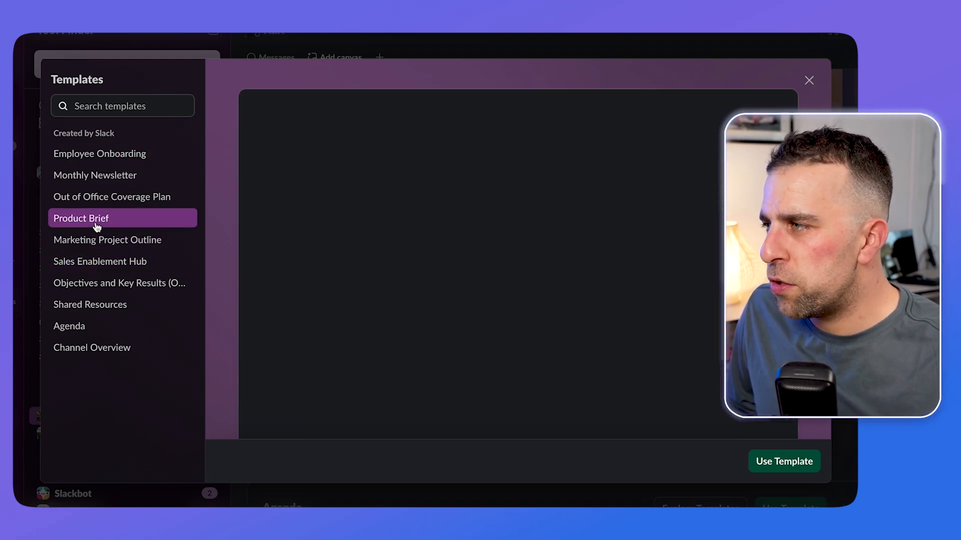
{"action": "left_click", "coordinate": [81, 219]}
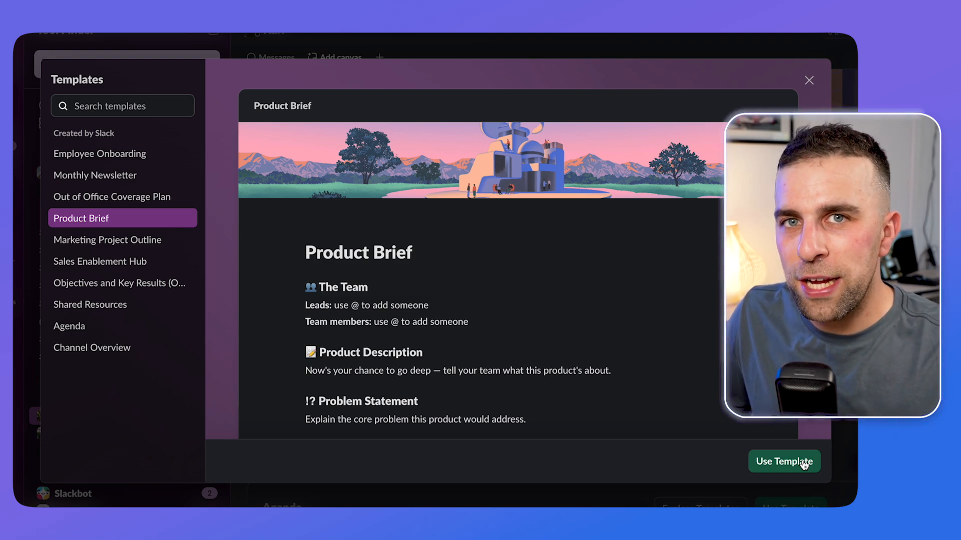
{"action": "left_click", "coordinate": [784, 462]}
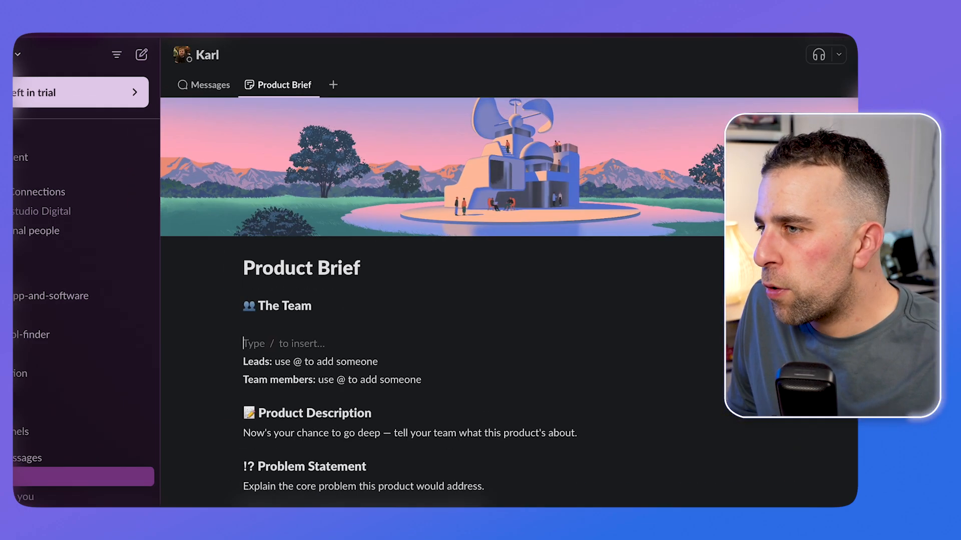
{"action": "type", "text": "/"}
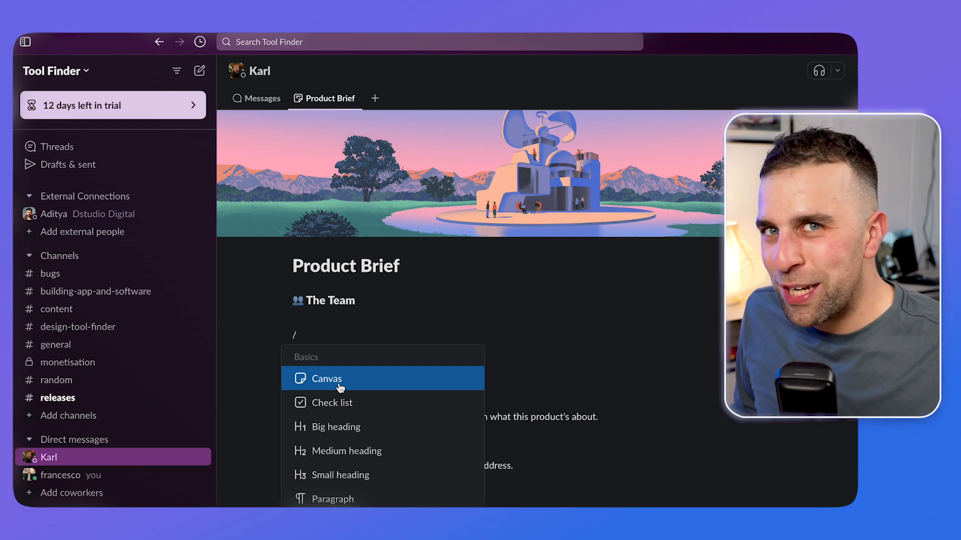
{"action": "scroll", "scroll_direction": "down", "scroll_amount": 3}
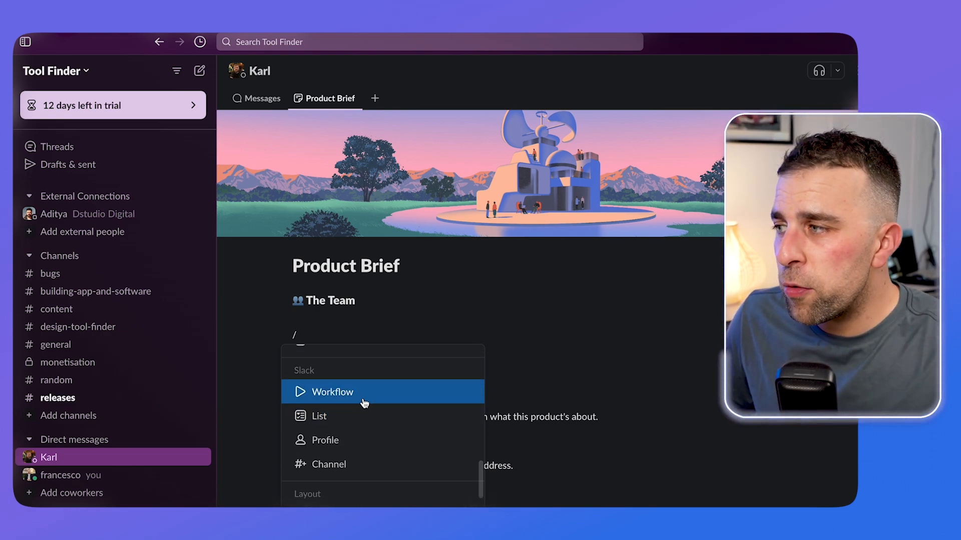
{"action": "mouse_move", "coordinate": [366, 465]}
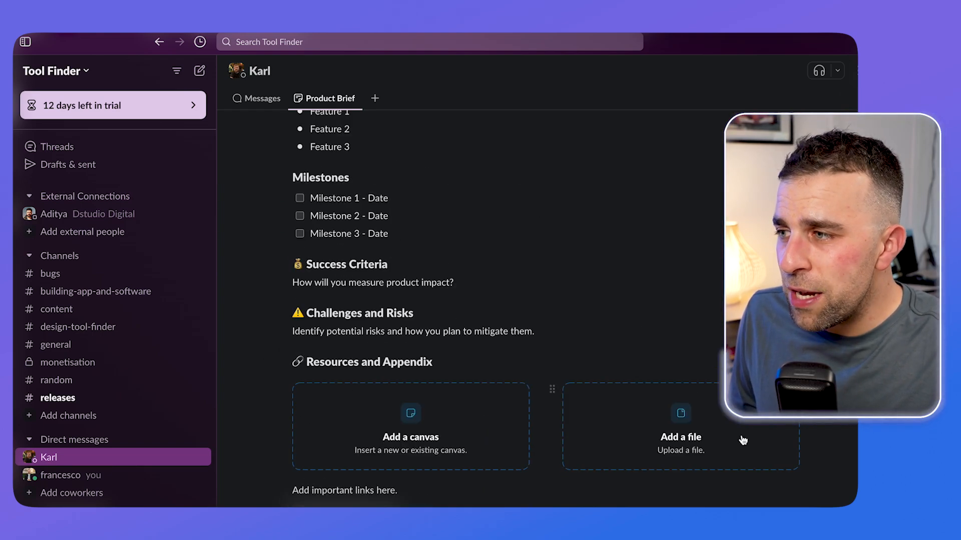
{"action": "left_click", "coordinate": [410, 427]}
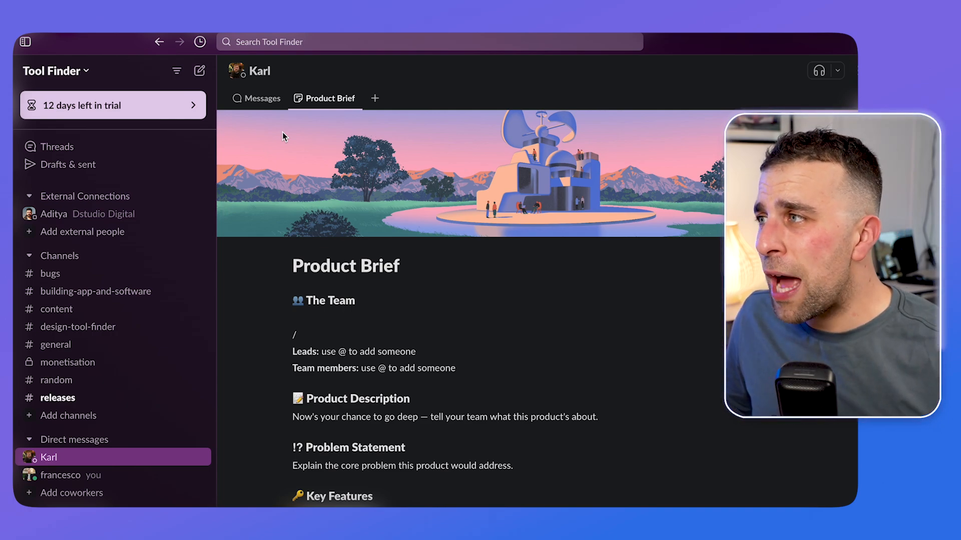
- Add a new untitled canvas tab to Karl's conversation
{"action": "left_click", "coordinate": [375, 98]}
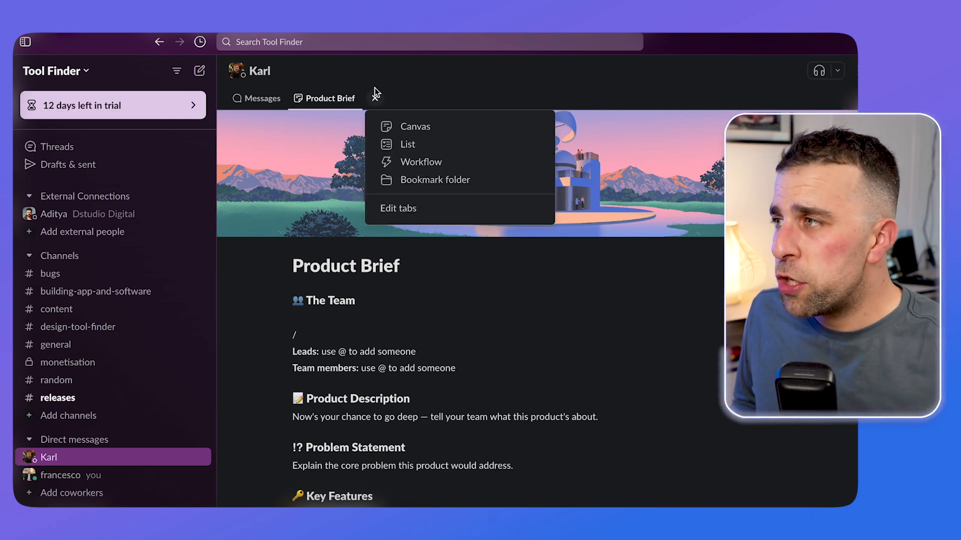
{"action": "left_click", "coordinate": [415, 126]}
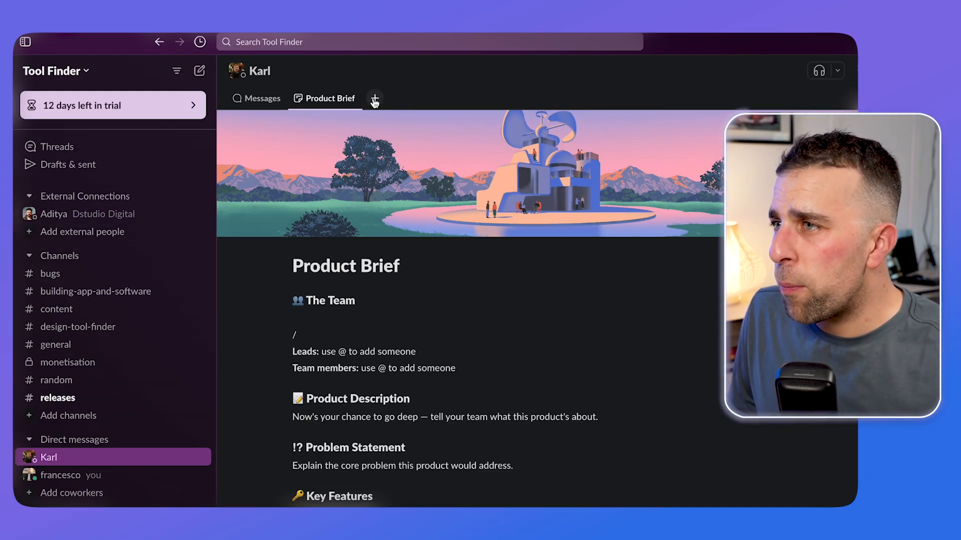
{"action": "left_click", "coordinate": [374, 98]}
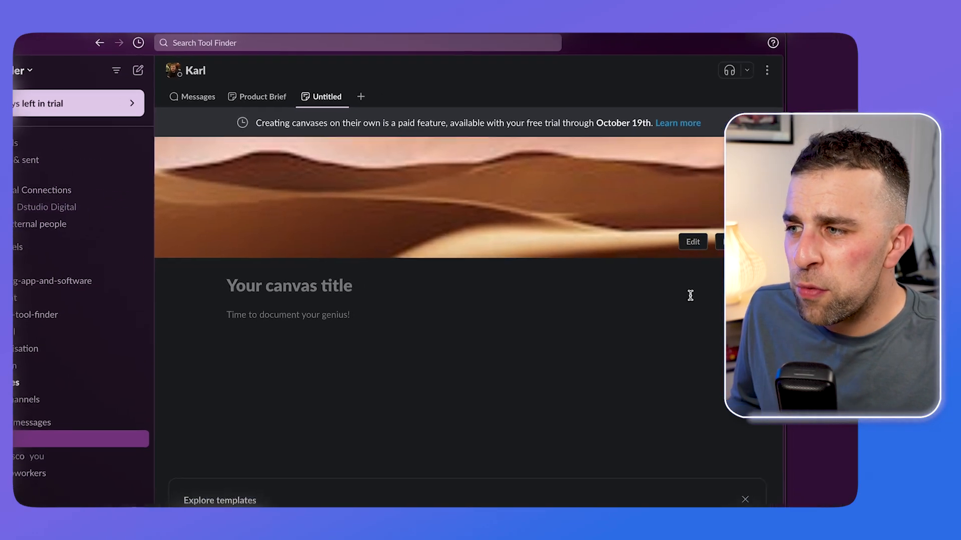
- Set the canvas cover to the desk illustration with globe and typewriter
{"action": "left_click", "coordinate": [691, 241]}
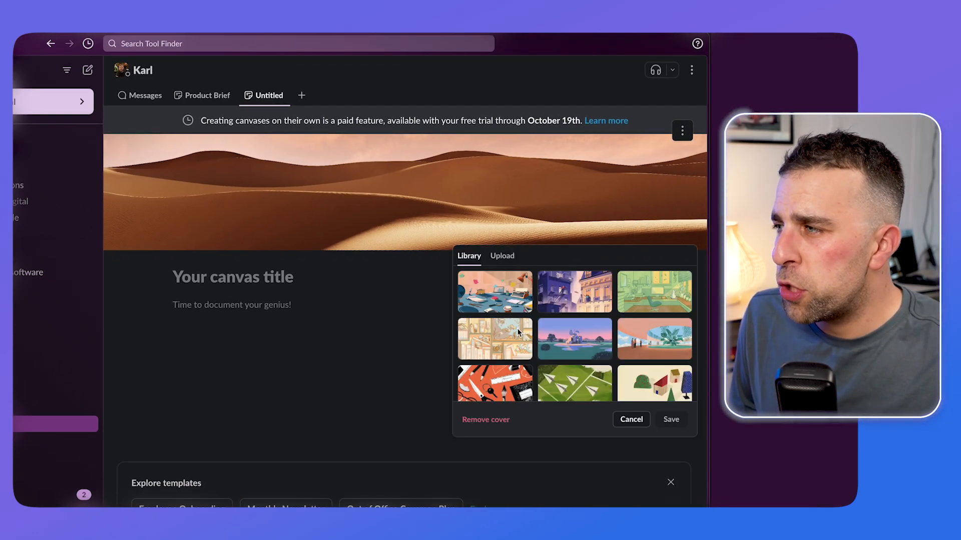
{"action": "left_click", "coordinate": [630, 419]}
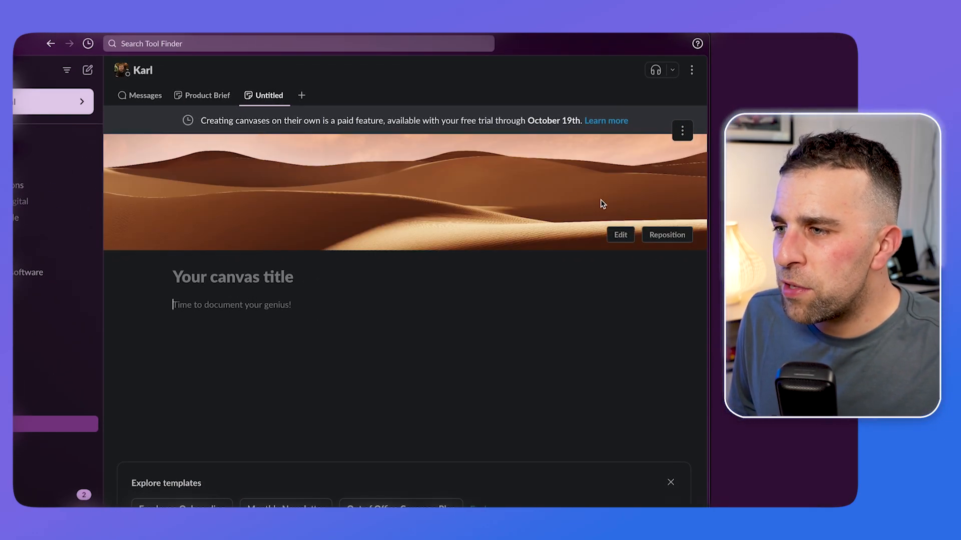
{"action": "left_click", "coordinate": [619, 235]}
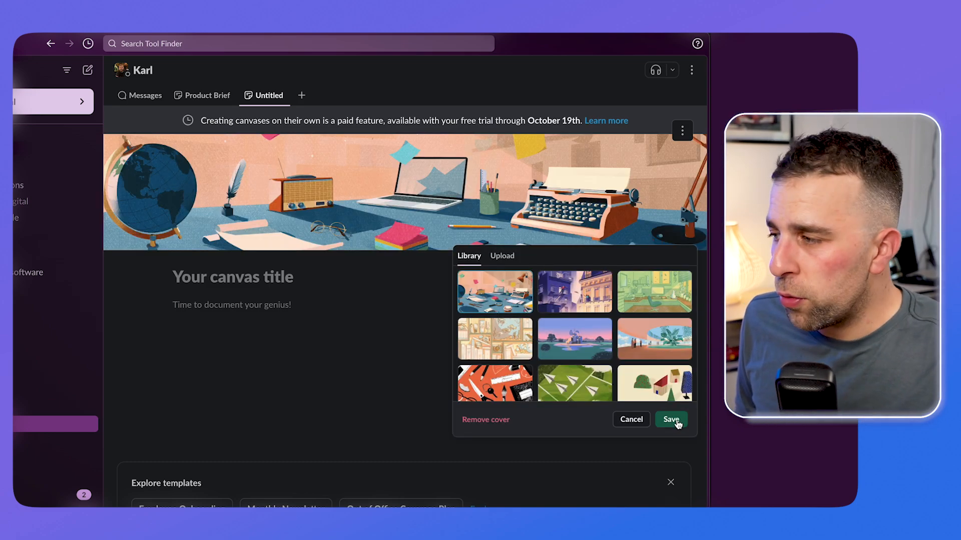
{"action": "left_click", "coordinate": [670, 419]}
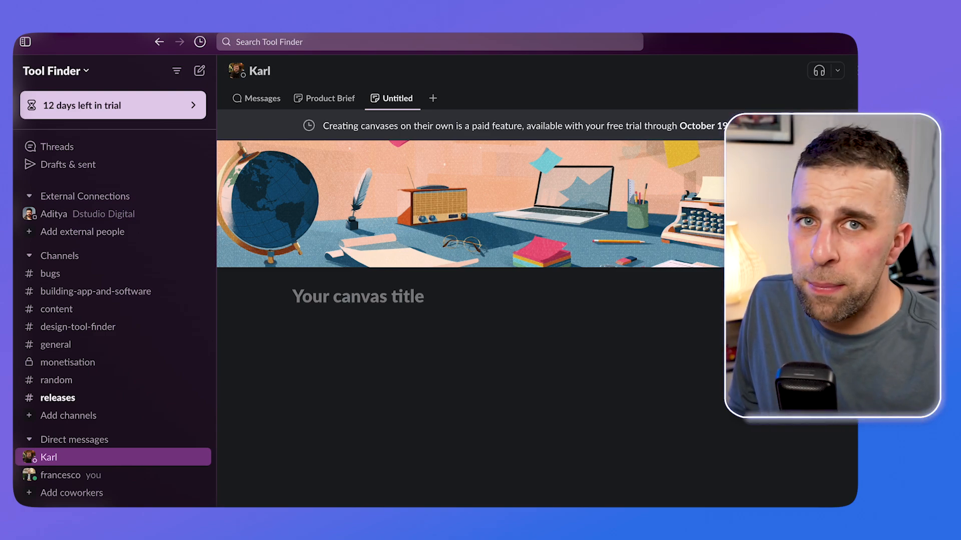
{"action": "type", "text": "Transfer Document"}
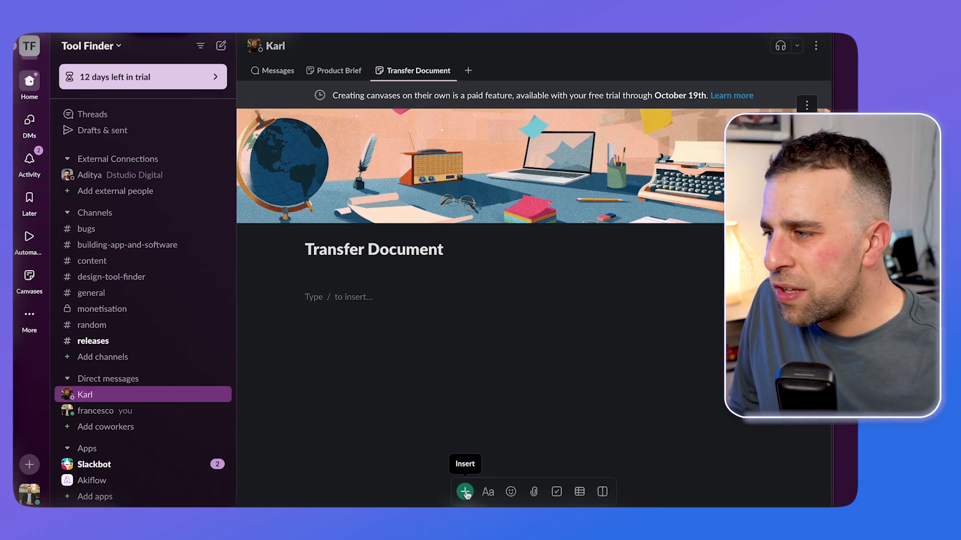
{"action": "left_click", "coordinate": [464, 491]}
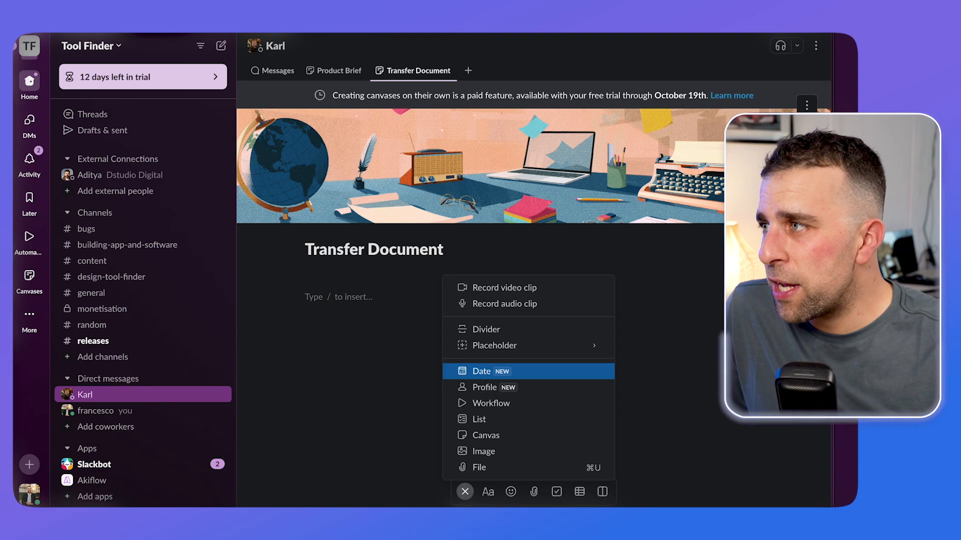
{"action": "left_click", "coordinate": [481, 371]}
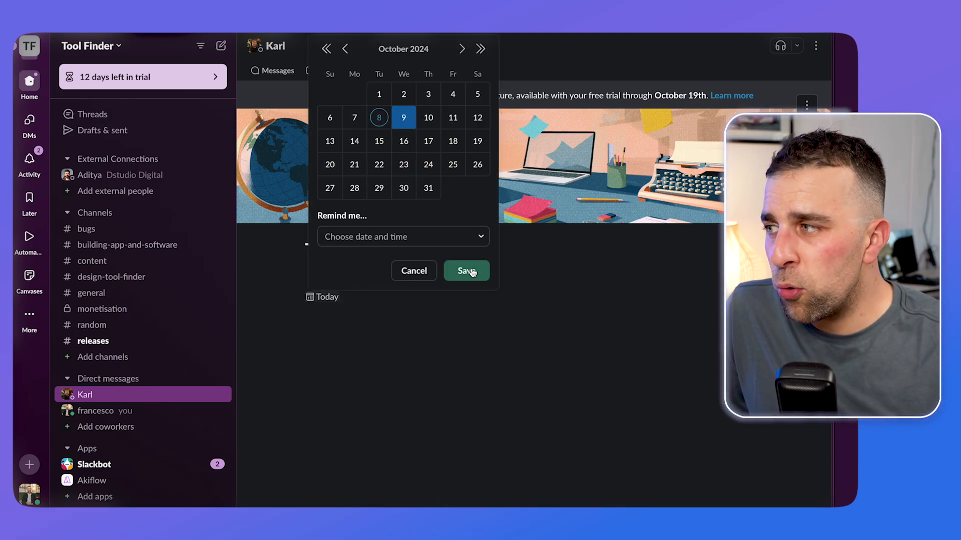
{"action": "left_click", "coordinate": [466, 271]}
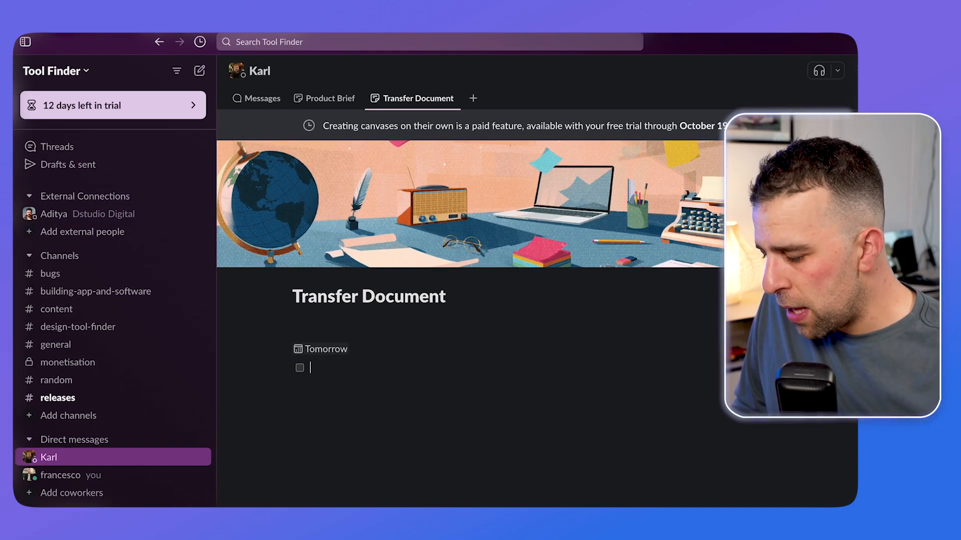
{"action": "type", "text": "T"}
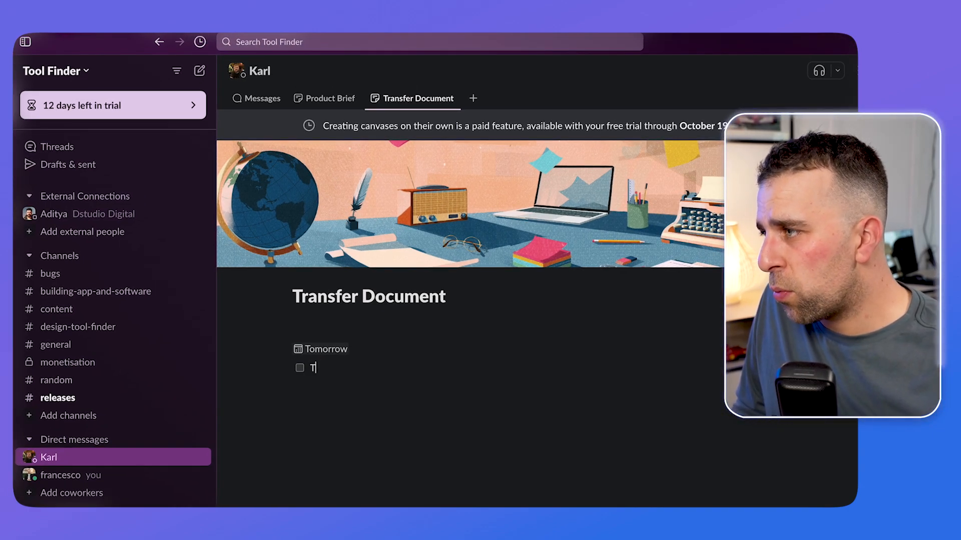
{"action": "type", "text": "asks 1"}
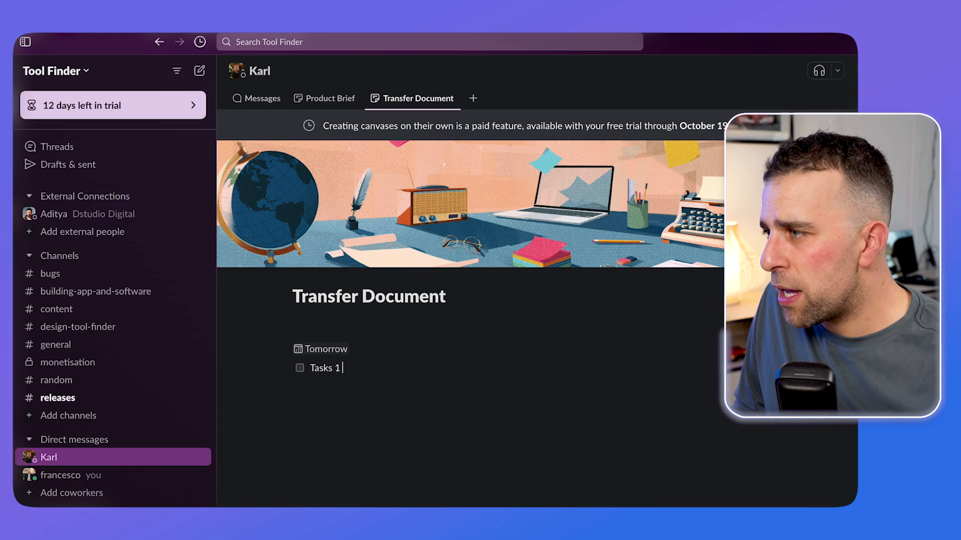
{"action": "type", "text": "@"}
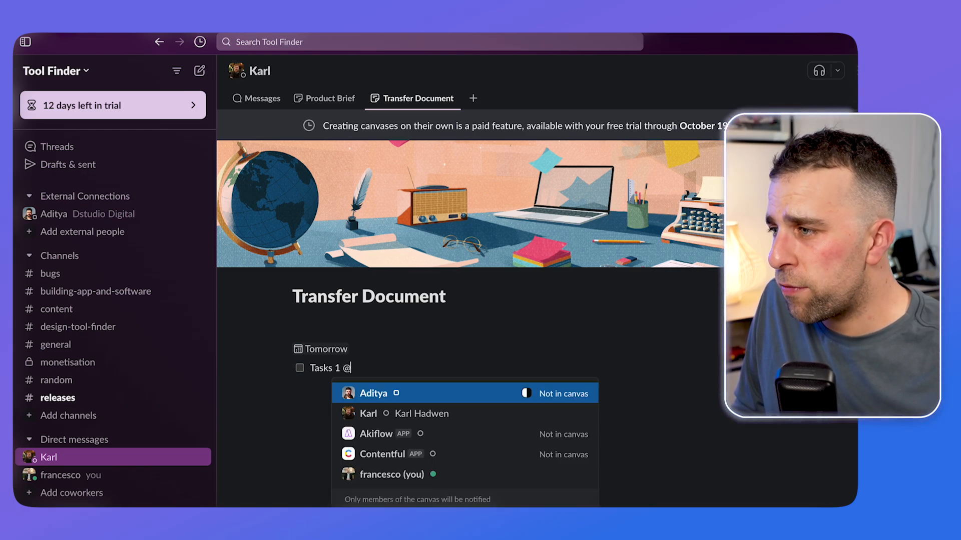
{"action": "left_click", "coordinate": [368, 413]}
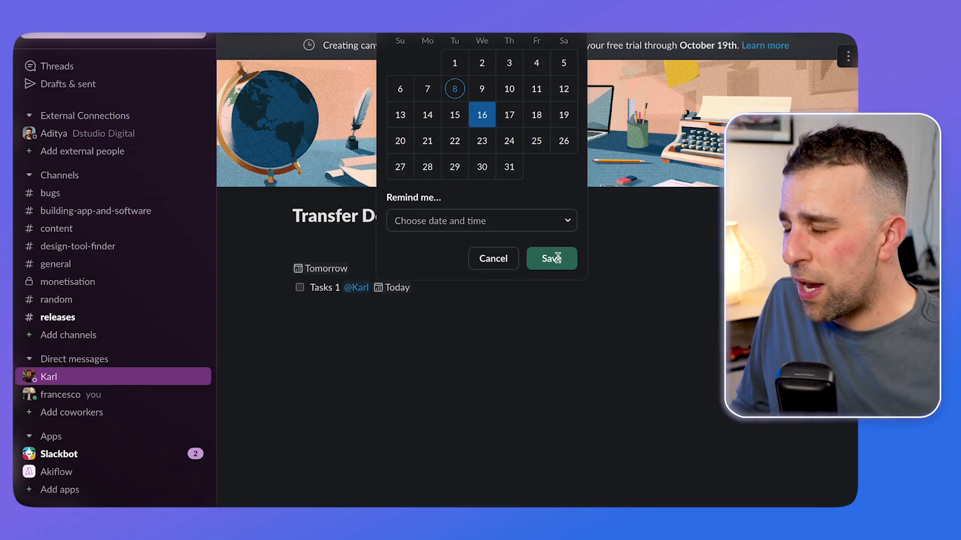
{"action": "left_click", "coordinate": [550, 258]}
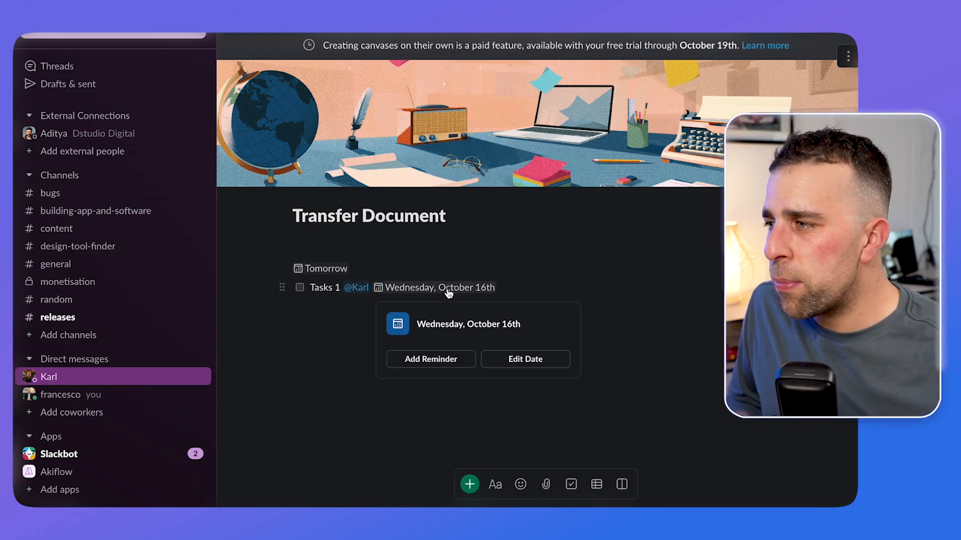
{"action": "left_click", "coordinate": [430, 359]}
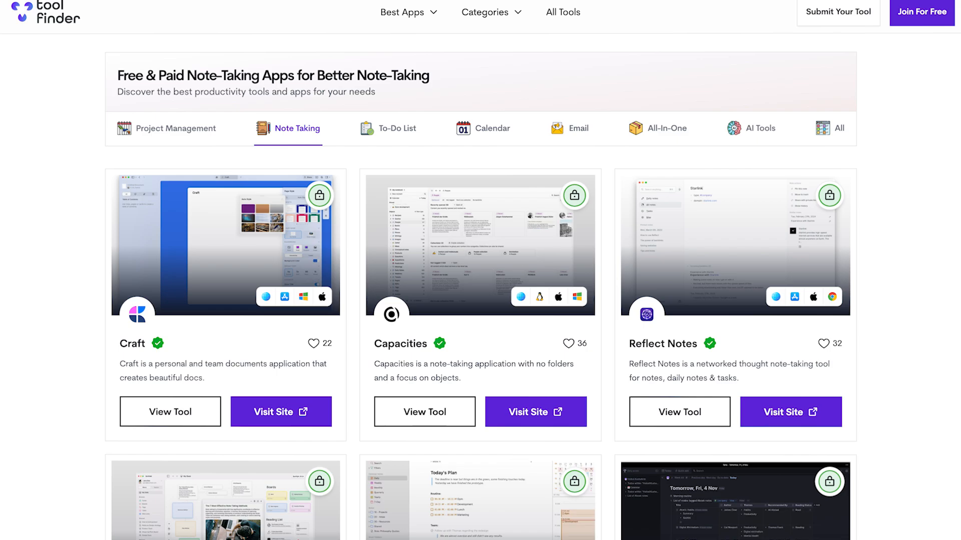
{"action": "scroll", "scroll_direction": "down", "scroll_amount": 3}
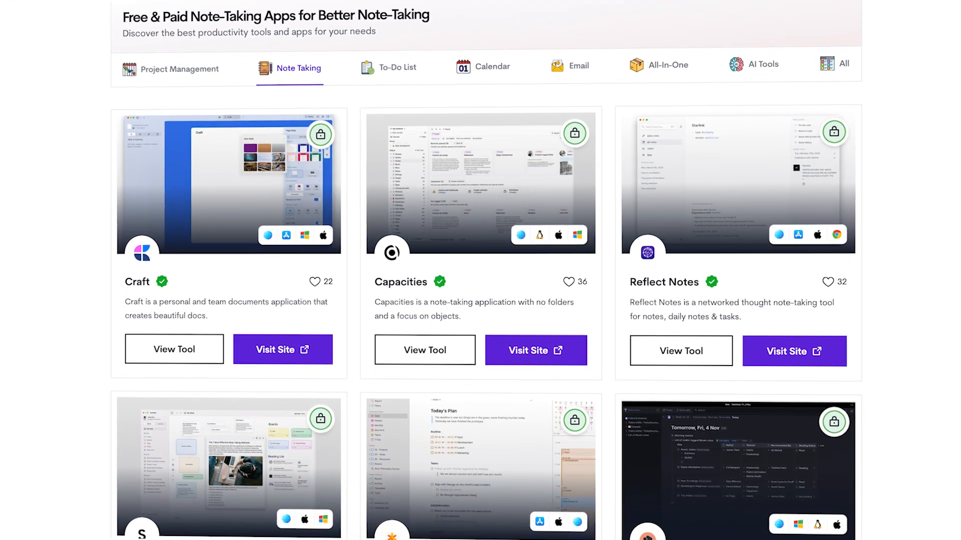
{"action": "left_click", "coordinate": [397, 62]}
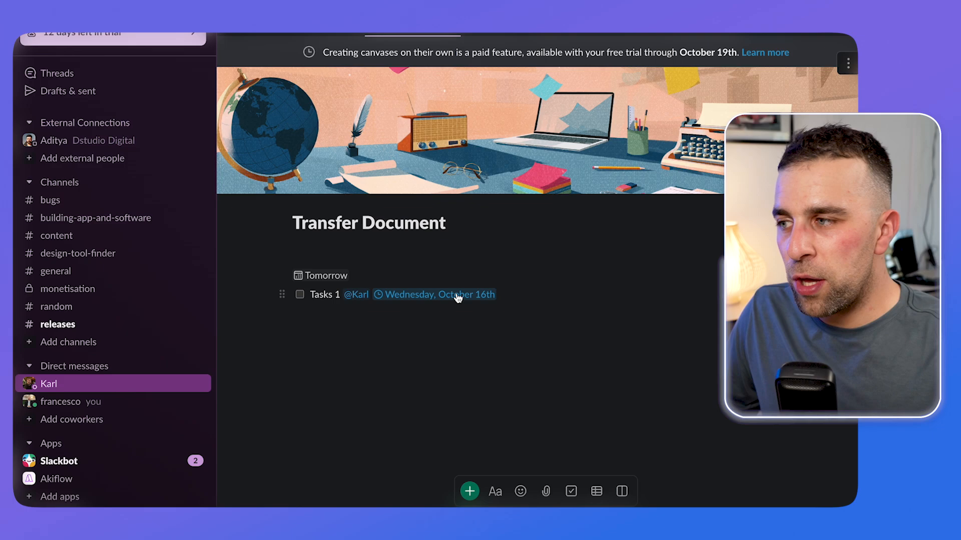
- Start a thread on Tasks 1, copy the Transfer Document canvas link, then close the thread
{"action": "left_click", "coordinate": [434, 295]}
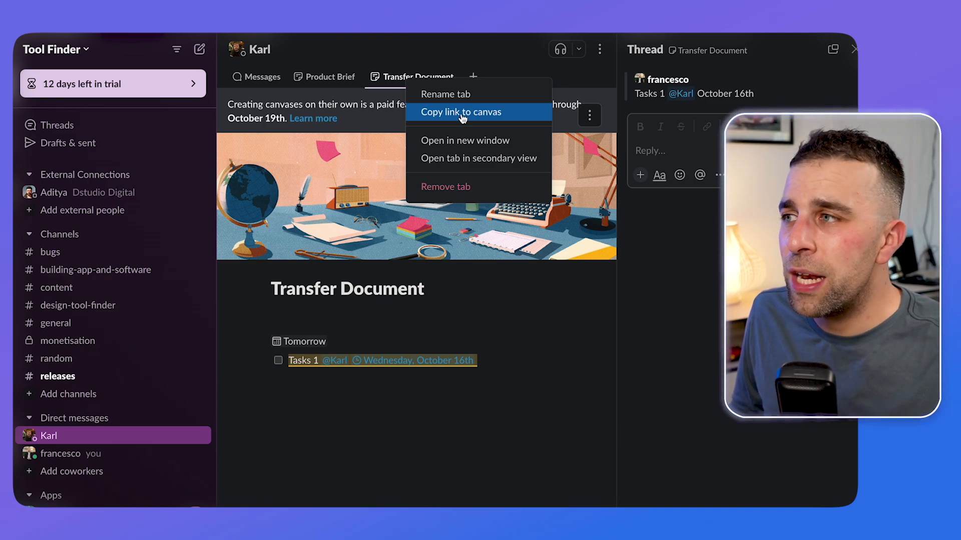
{"action": "left_click", "coordinate": [462, 112]}
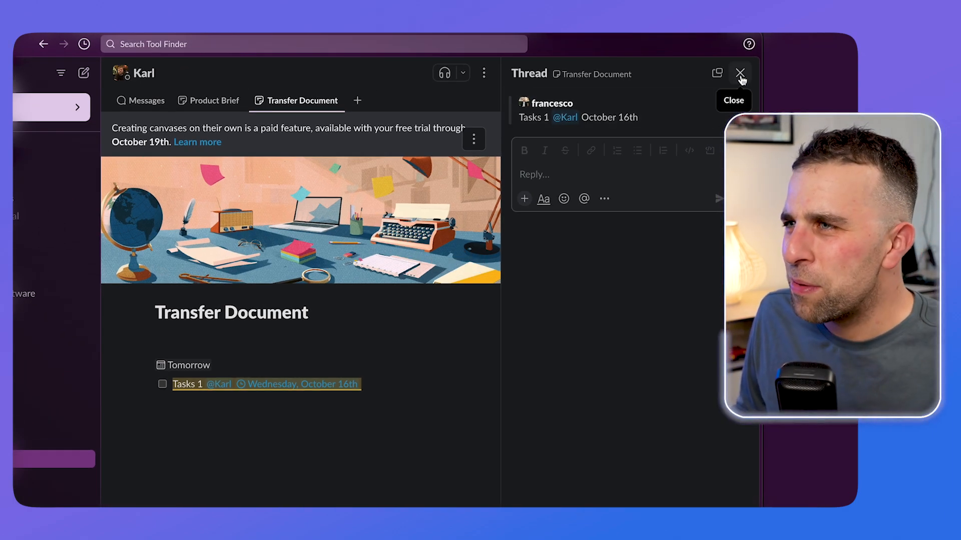
{"action": "left_click", "coordinate": [740, 73]}
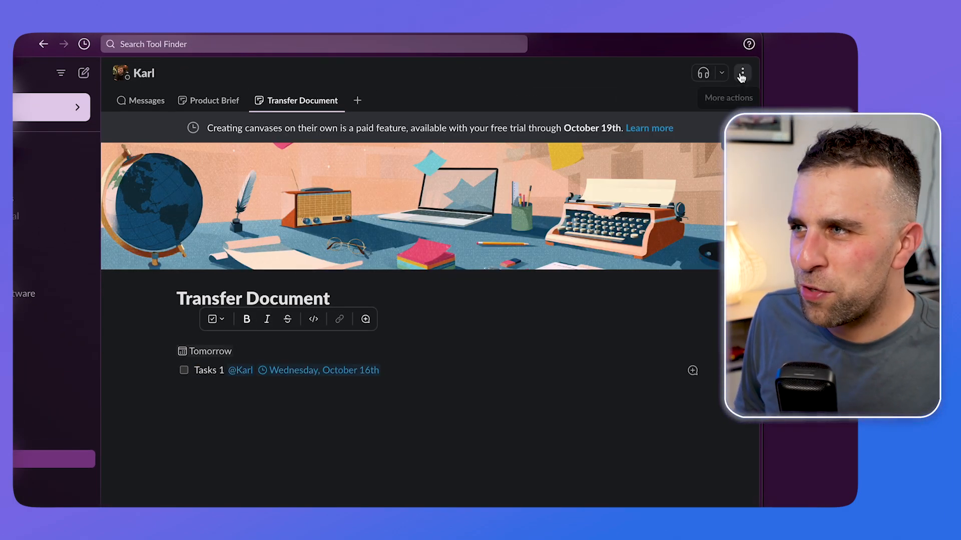
{"action": "left_click", "coordinate": [742, 73]}
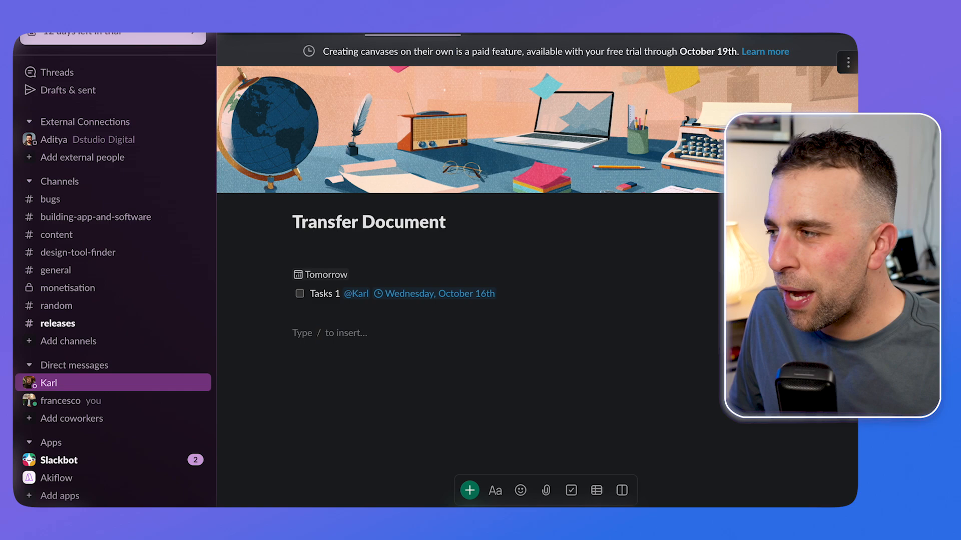
{"action": "mouse_move", "coordinate": [595, 490]}
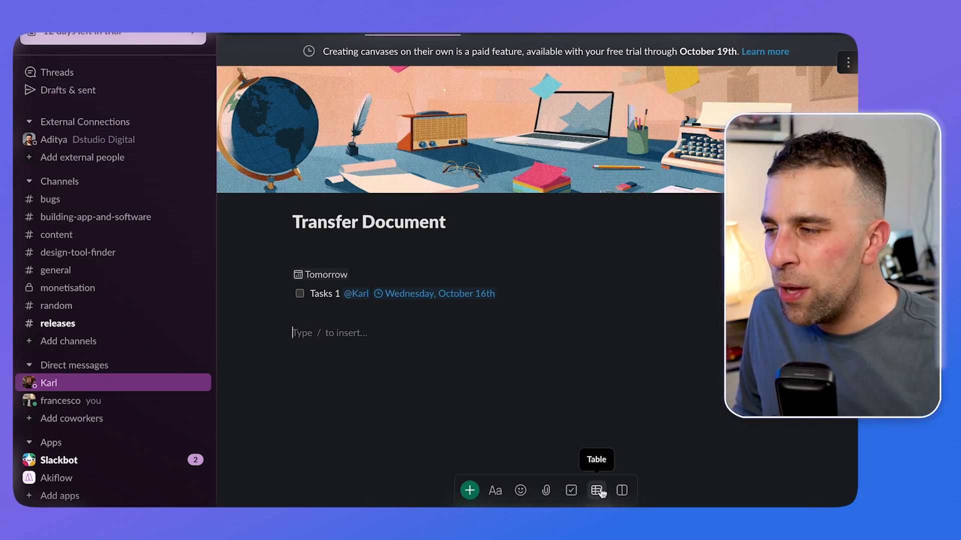
- Insert an empty table below Tasks 1 and view its context options
{"action": "left_click", "coordinate": [594, 490]}
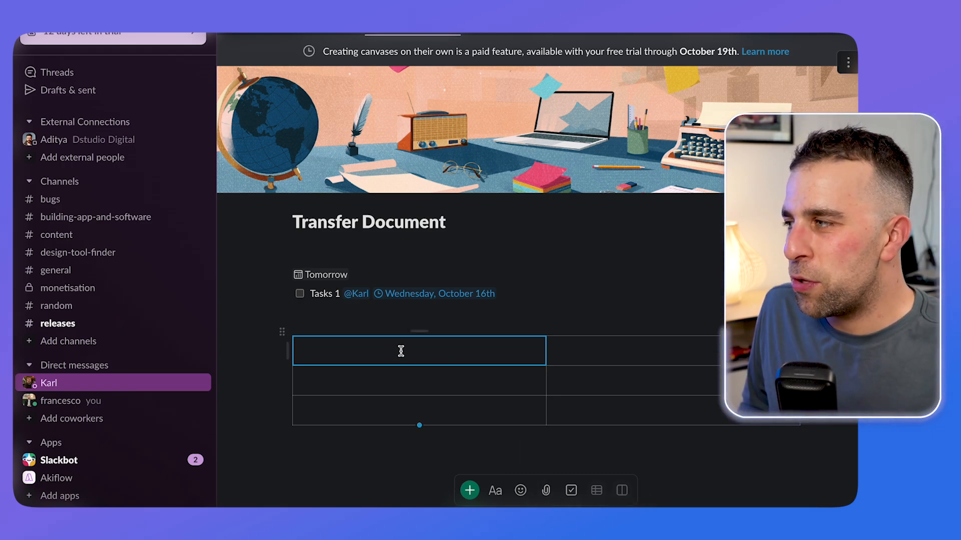
{"action": "right_click", "coordinate": [282, 331]}
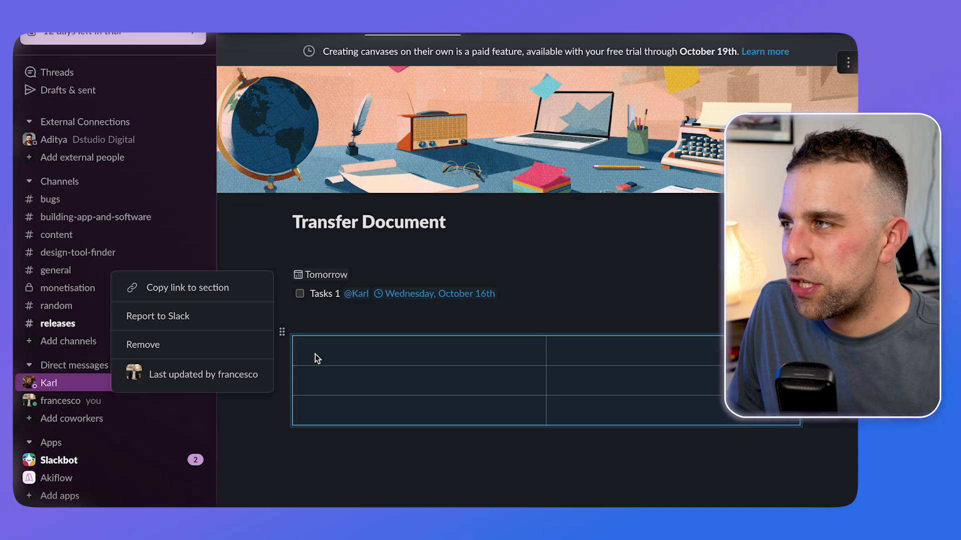
{"action": "left_click", "coordinate": [29, 332]}
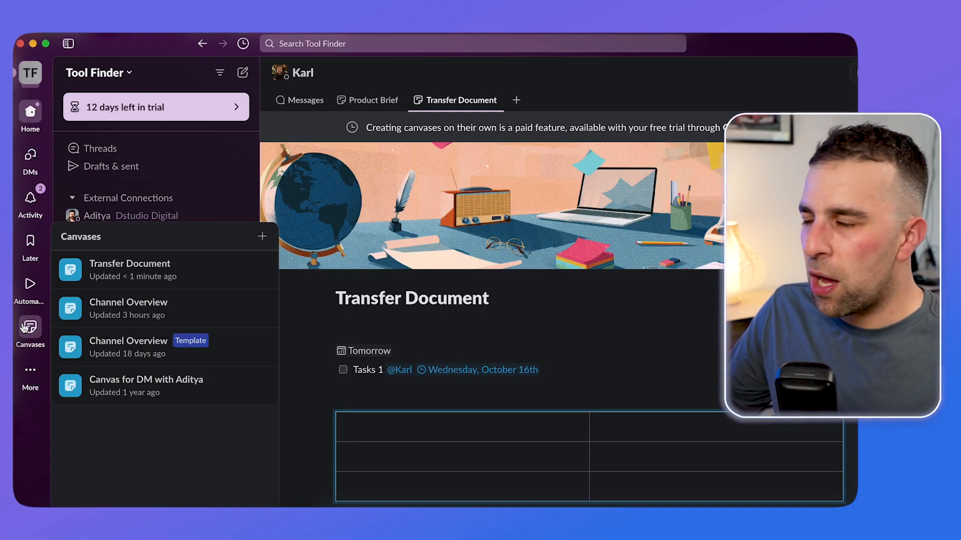
- Browse canvases shared with you and open #general's Channel Overview canvas
{"action": "left_click", "coordinate": [30, 331]}
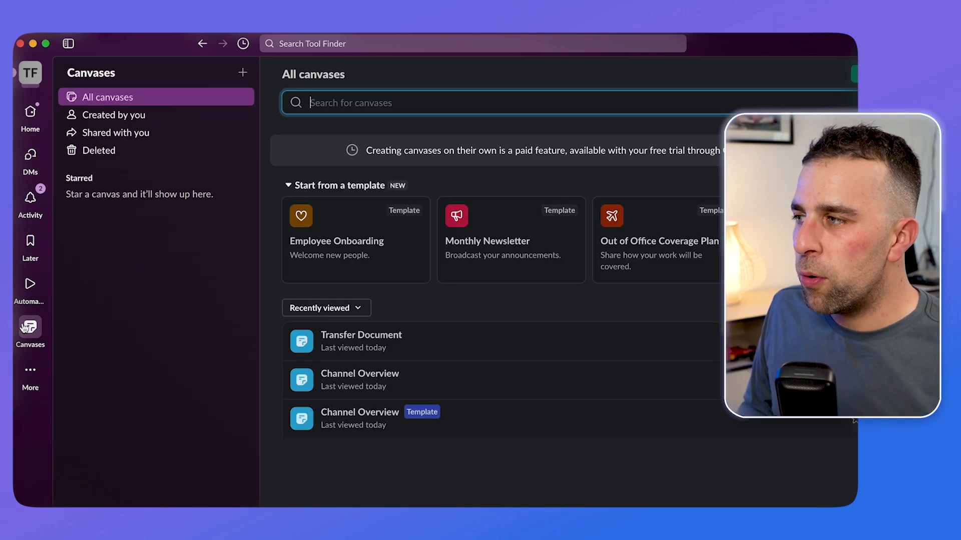
{"action": "mouse_move", "coordinate": [502, 257]}
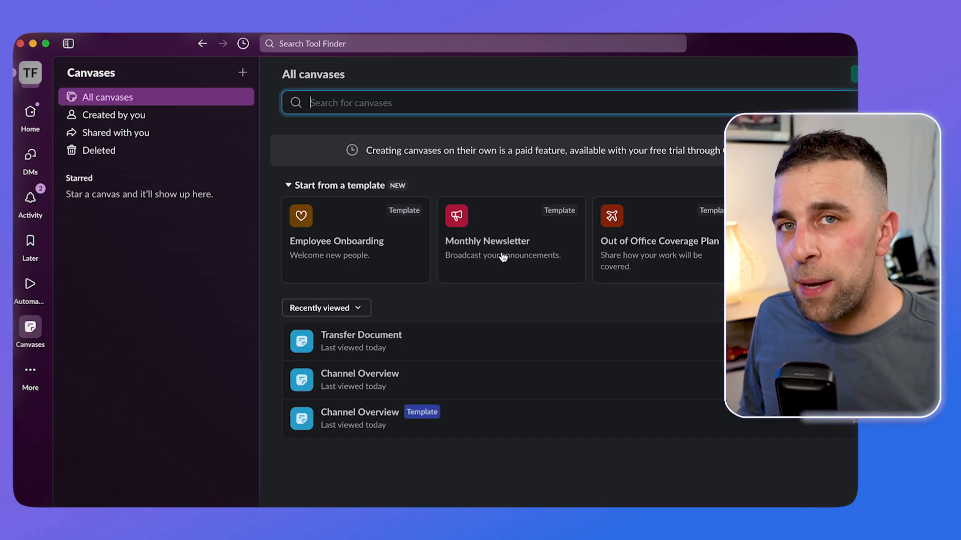
{"action": "left_click", "coordinate": [115, 132]}
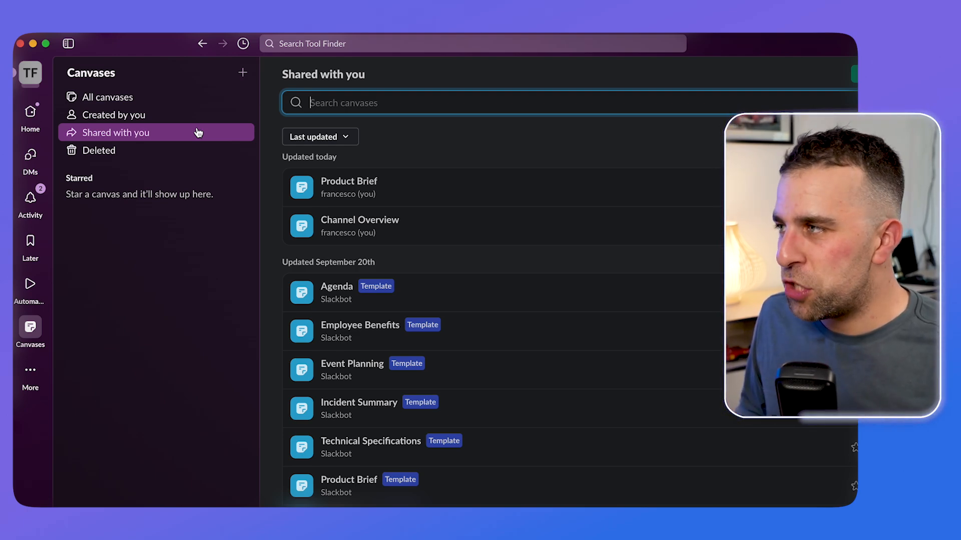
{"action": "mouse_move", "coordinate": [526, 198]}
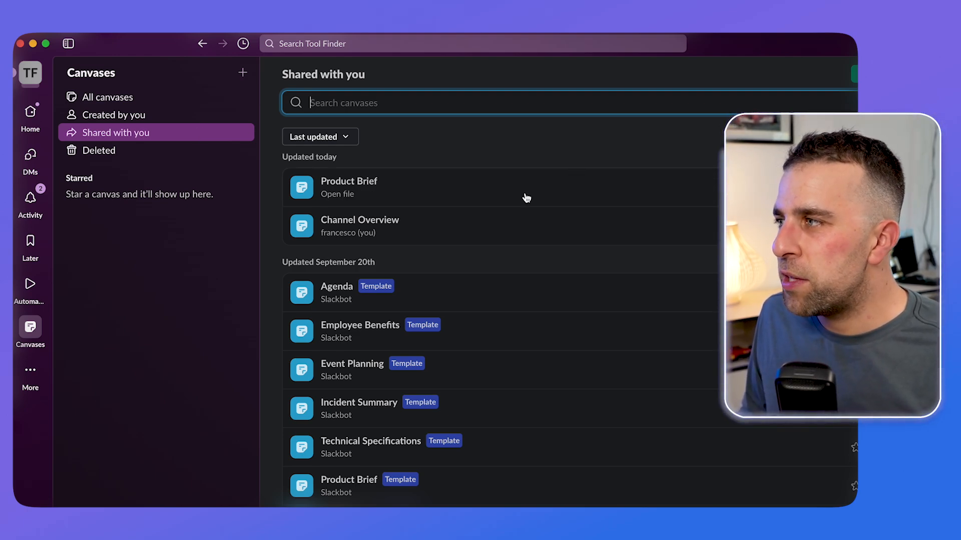
{"action": "left_click", "coordinate": [360, 226]}
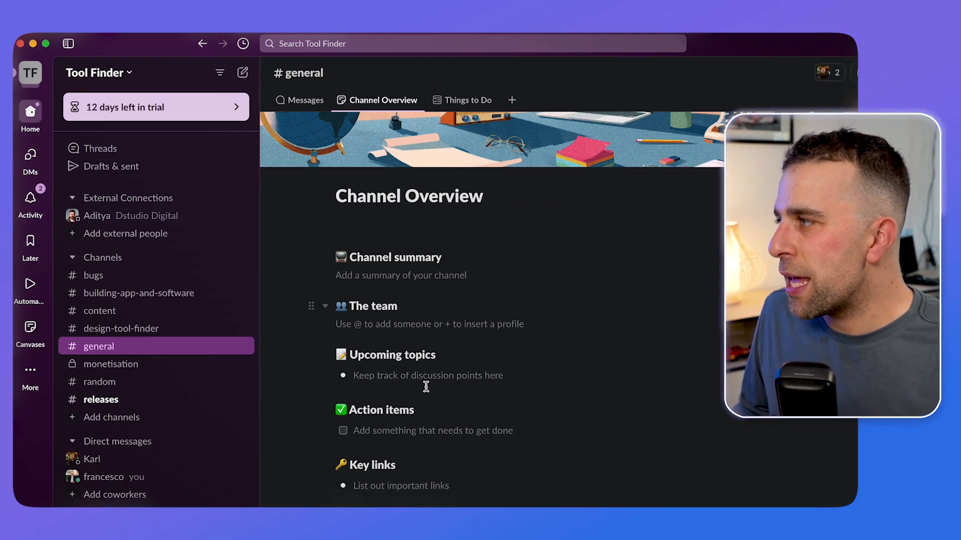
{"action": "scroll", "scroll_direction": "down", "scroll_amount": 3}
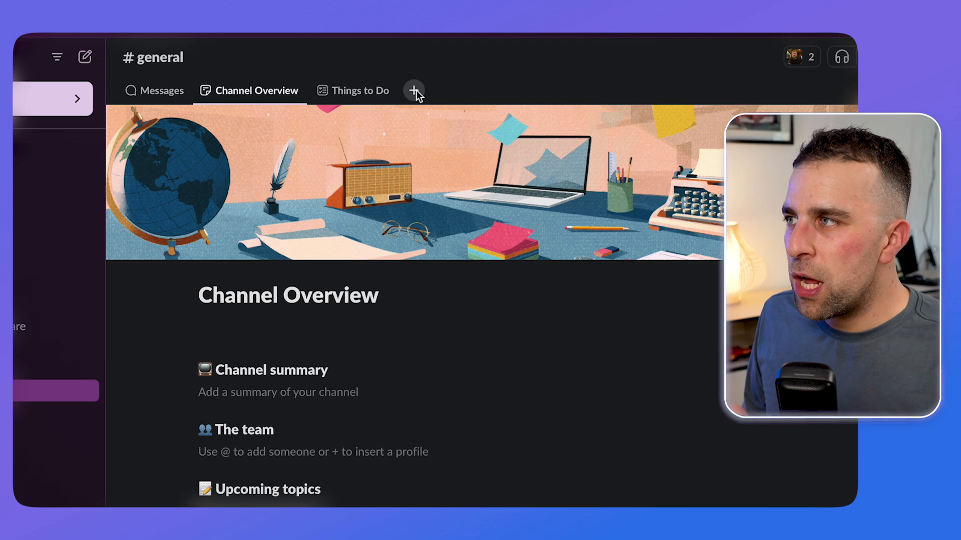
- Add a List tab named Project ABC to #general
{"action": "left_click", "coordinate": [415, 90]}
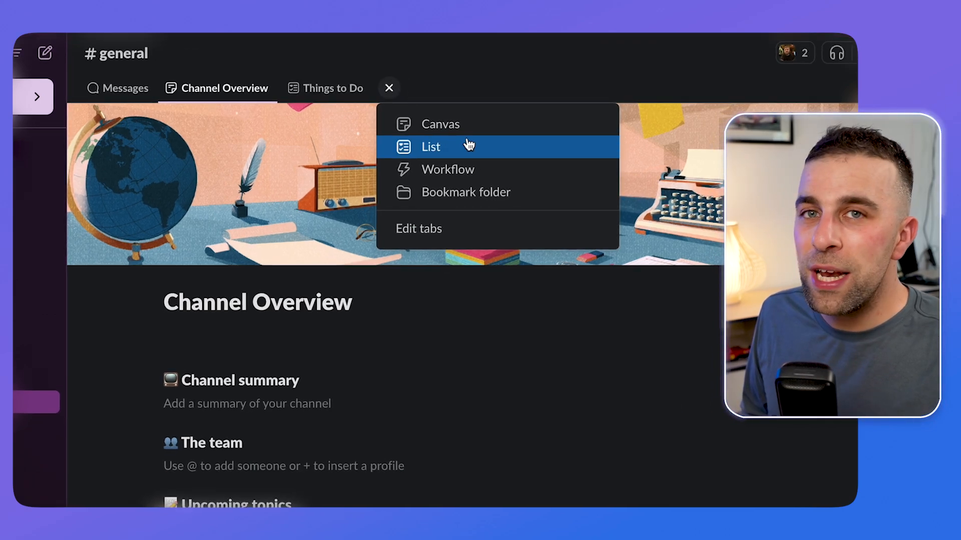
{"action": "left_click", "coordinate": [431, 147]}
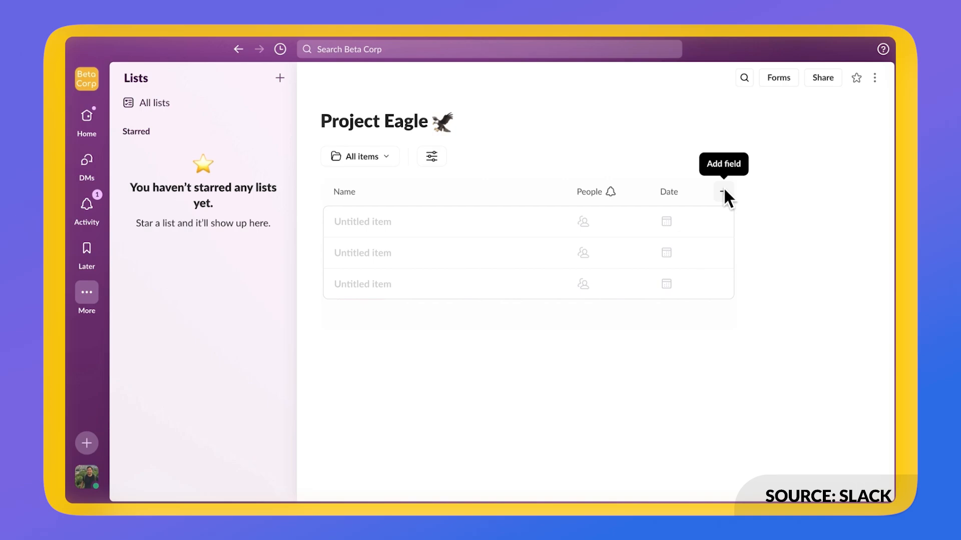
{"action": "left_click", "coordinate": [723, 191]}
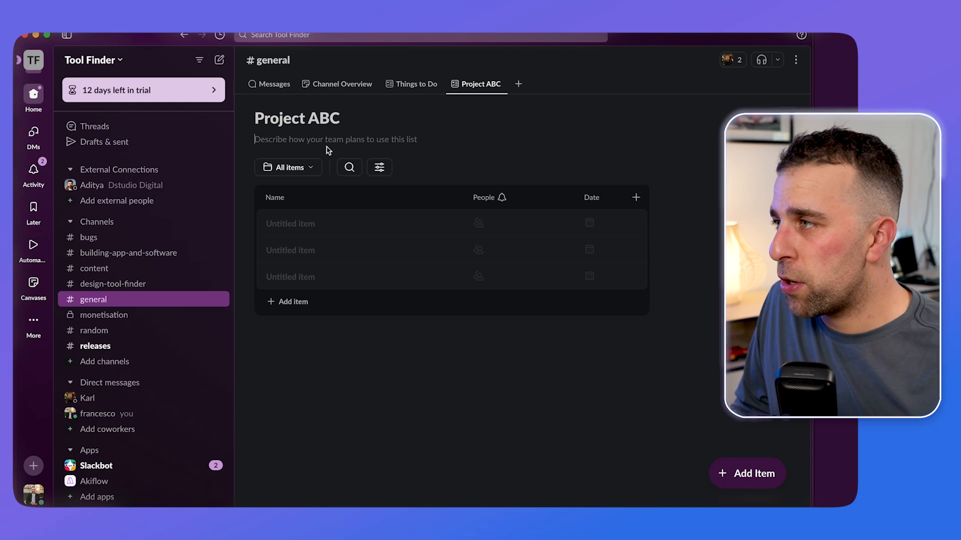
- Give the list the description 'Project ABC description' and begin naming the first item
{"action": "type", "text": "Project ABC description"}
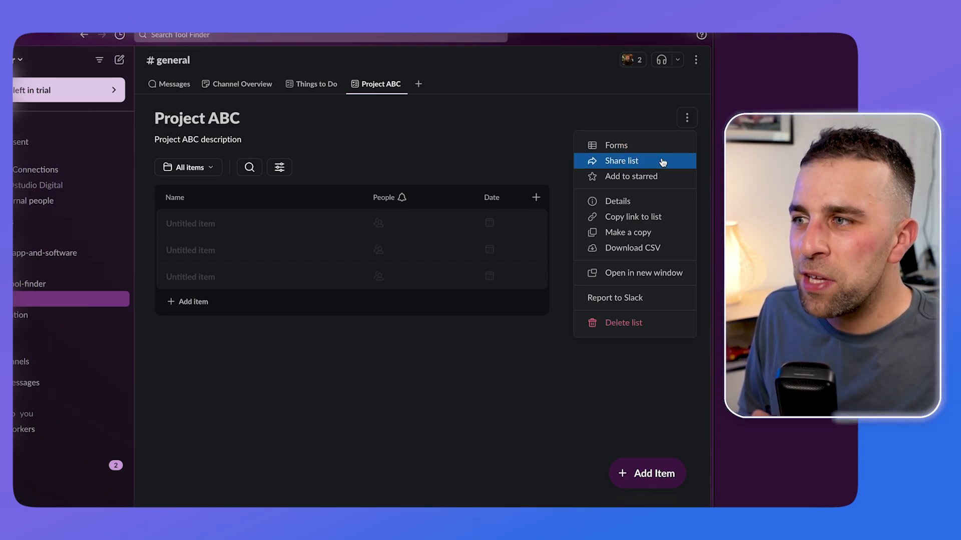
{"action": "left_click", "coordinate": [630, 176]}
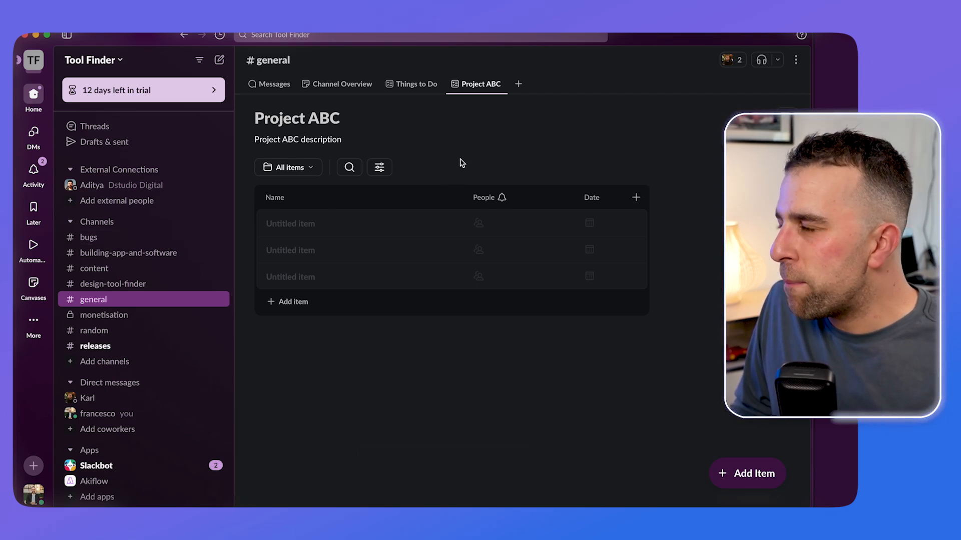
{"action": "left_click", "coordinate": [289, 223]}
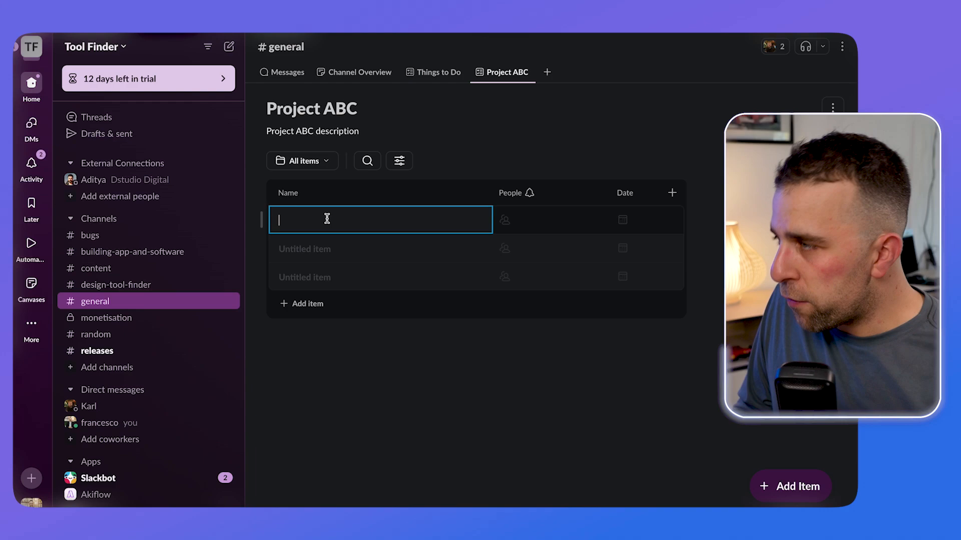
- Name the first item 'Tasks 1', assign it to Karl, and date it 10/09/2024
{"action": "type", "text": "Tasks 1"}
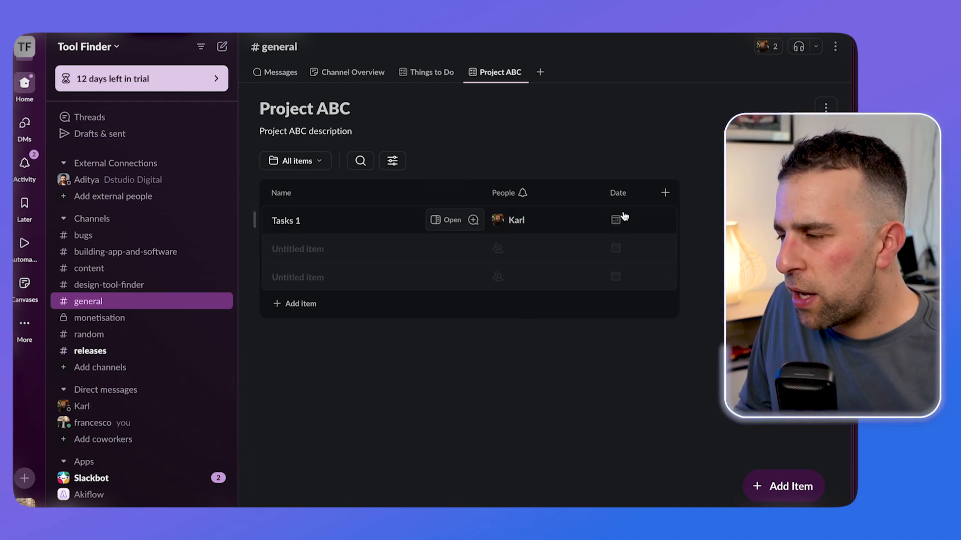
{"action": "left_click", "coordinate": [616, 220]}
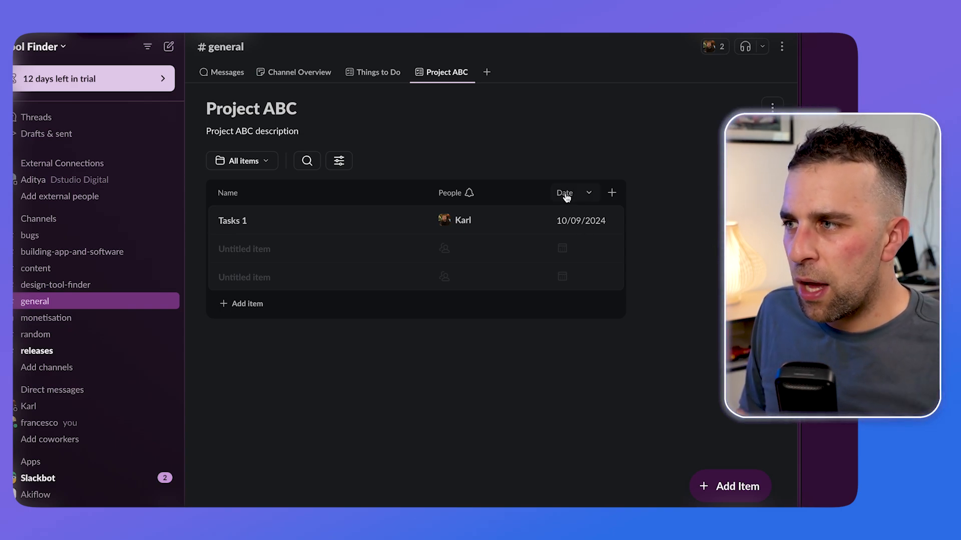
{"action": "left_click", "coordinate": [573, 192]}
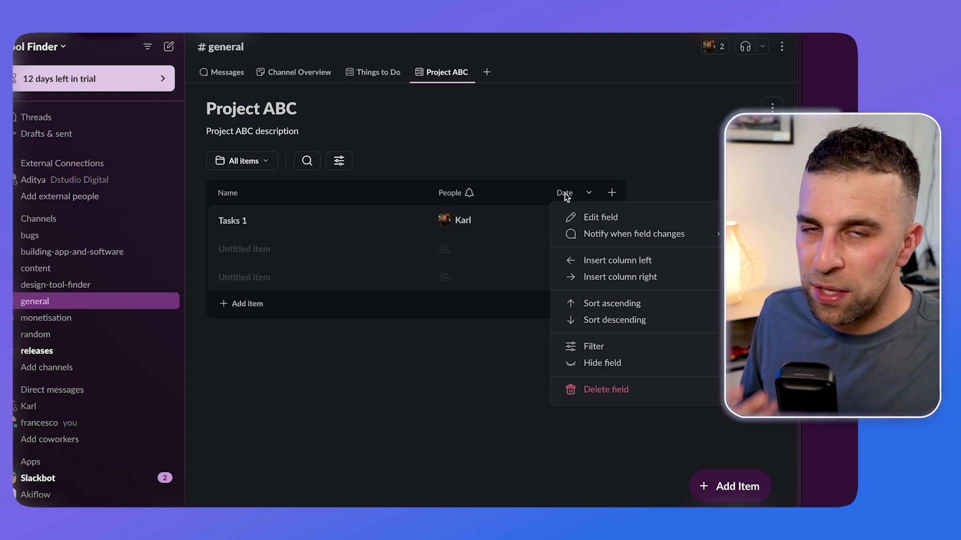
{"action": "mouse_move", "coordinate": [635, 234]}
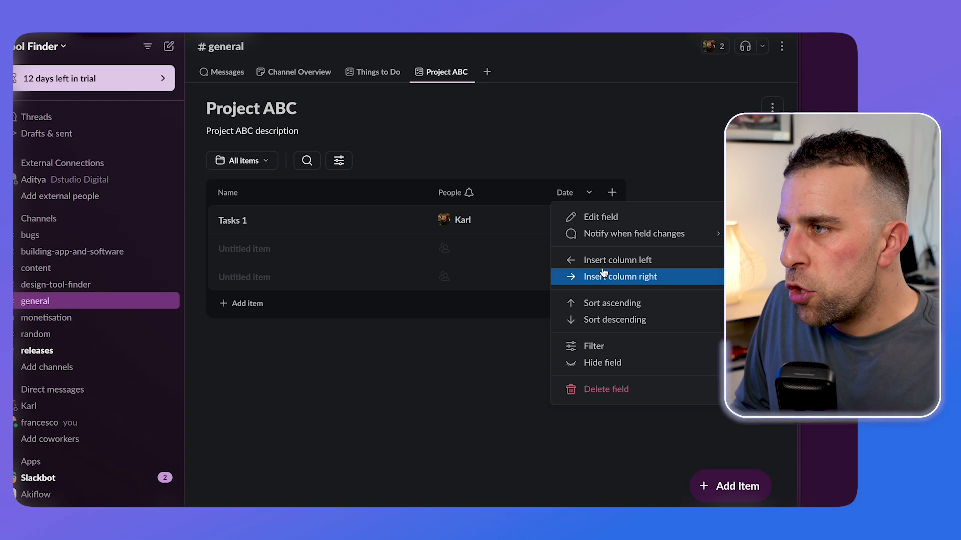
- Add a Canvas-type column named 'Project Doc' to the Project ABC list
{"action": "left_click", "coordinate": [619, 276]}
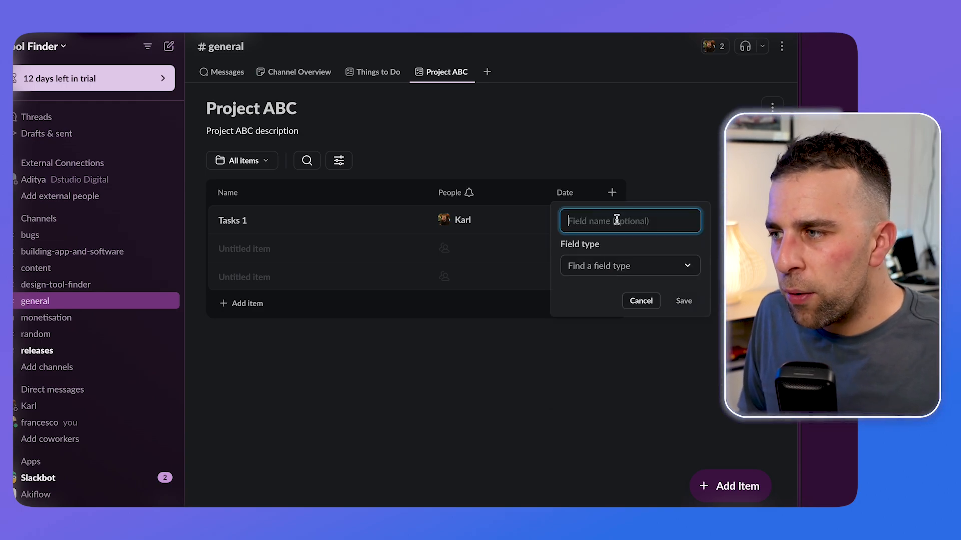
{"action": "left_click", "coordinate": [629, 266]}
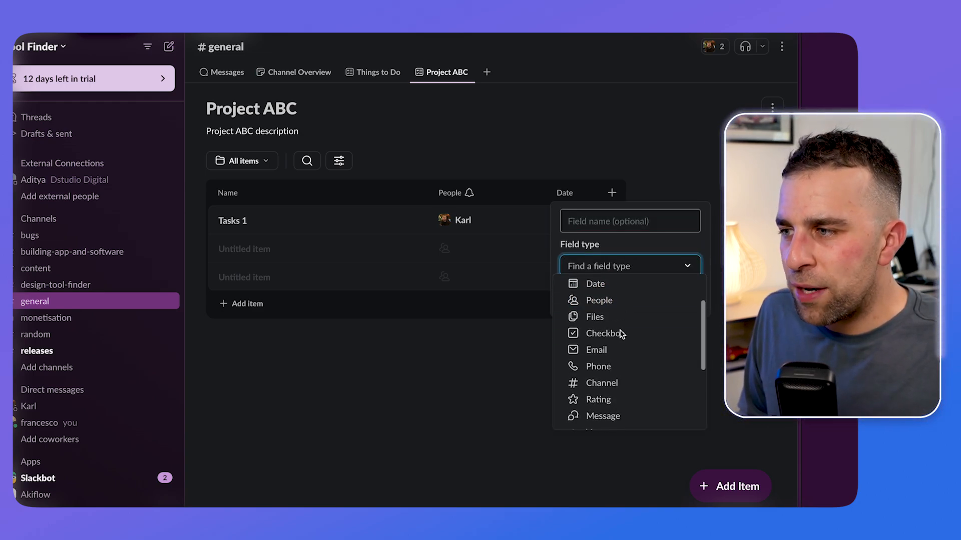
{"action": "scroll", "scroll_direction": "down", "scroll_amount": 3}
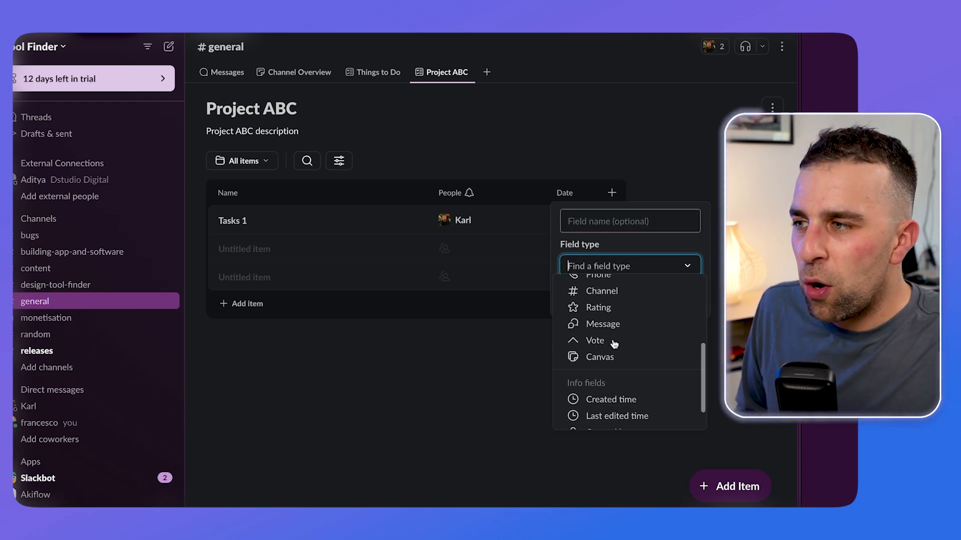
{"action": "left_click", "coordinate": [600, 357]}
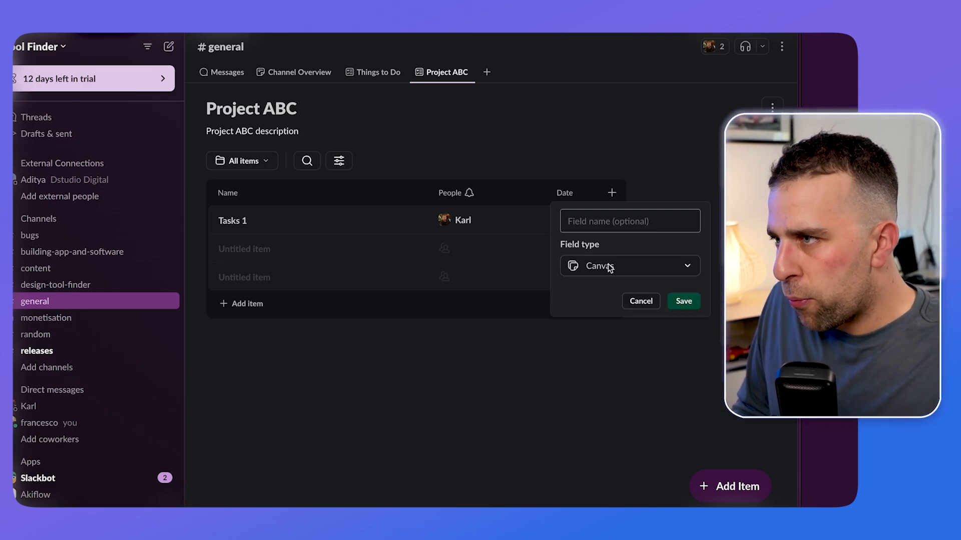
{"action": "type", "text": "Project Doc"}
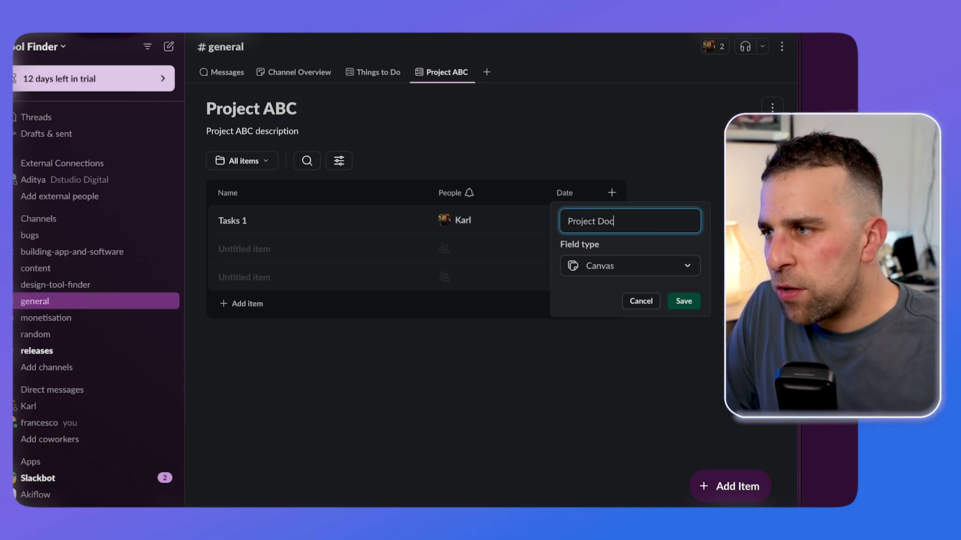
{"action": "left_click", "coordinate": [683, 300]}
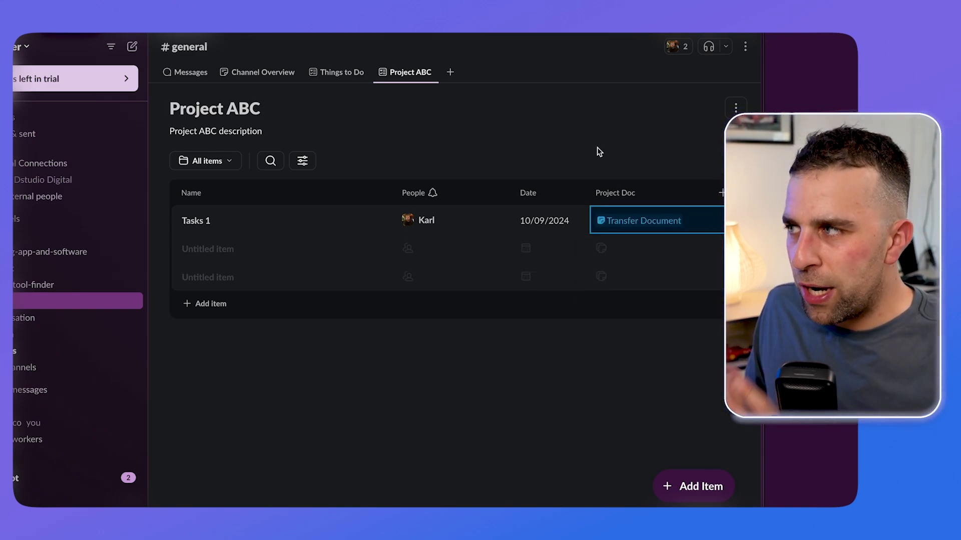
{"action": "mouse_move", "coordinate": [253, 196]}
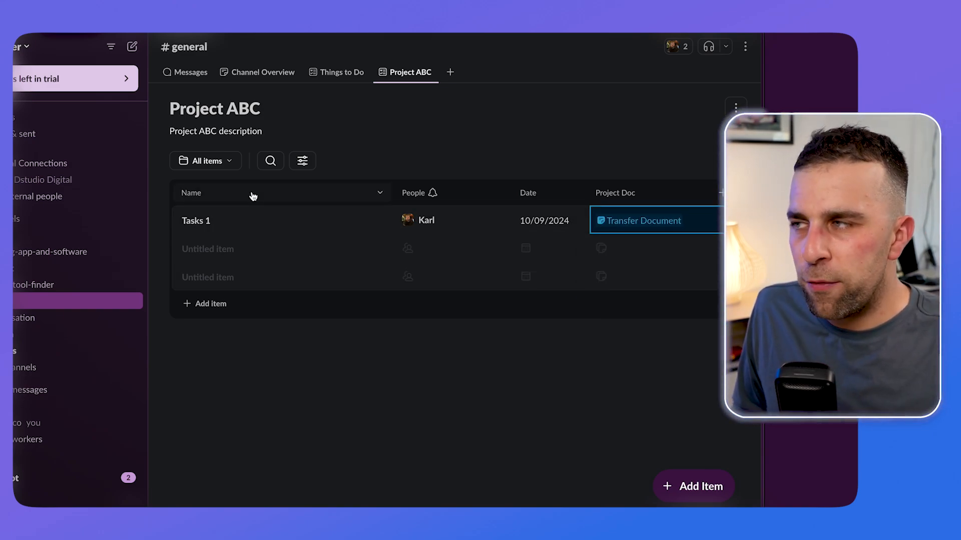
- Switch Project ABC to the Board layout, keeping it grouped by People
{"action": "left_click", "coordinate": [302, 160]}
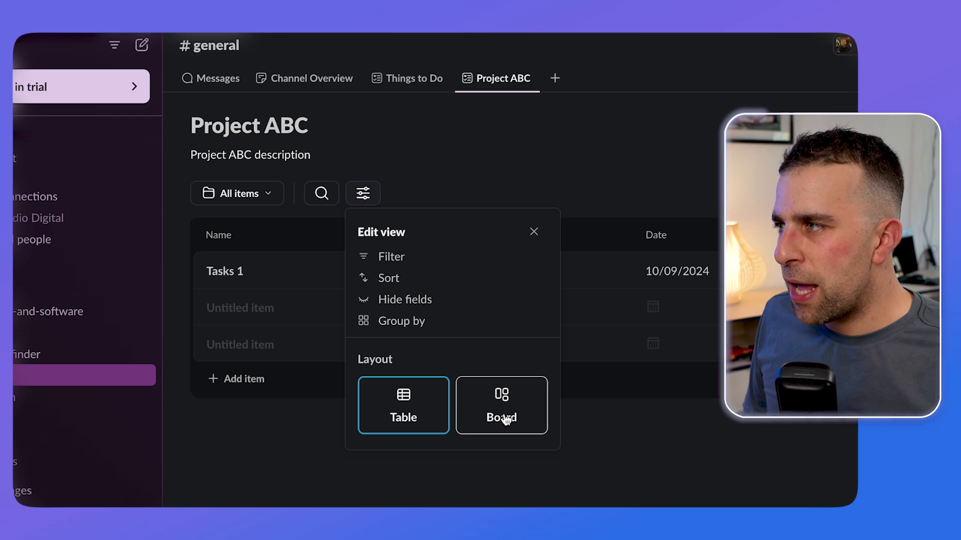
{"action": "left_click", "coordinate": [500, 405]}
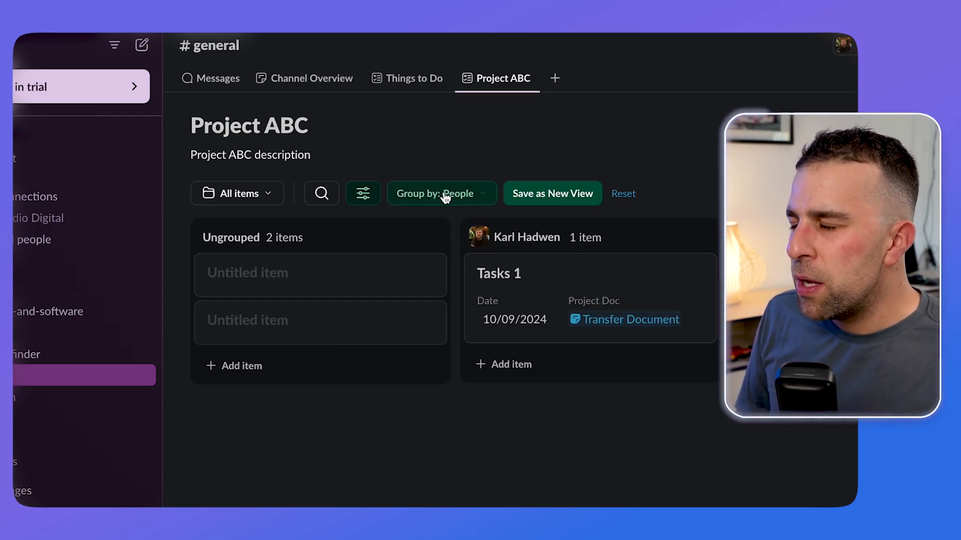
{"action": "left_click", "coordinate": [439, 194]}
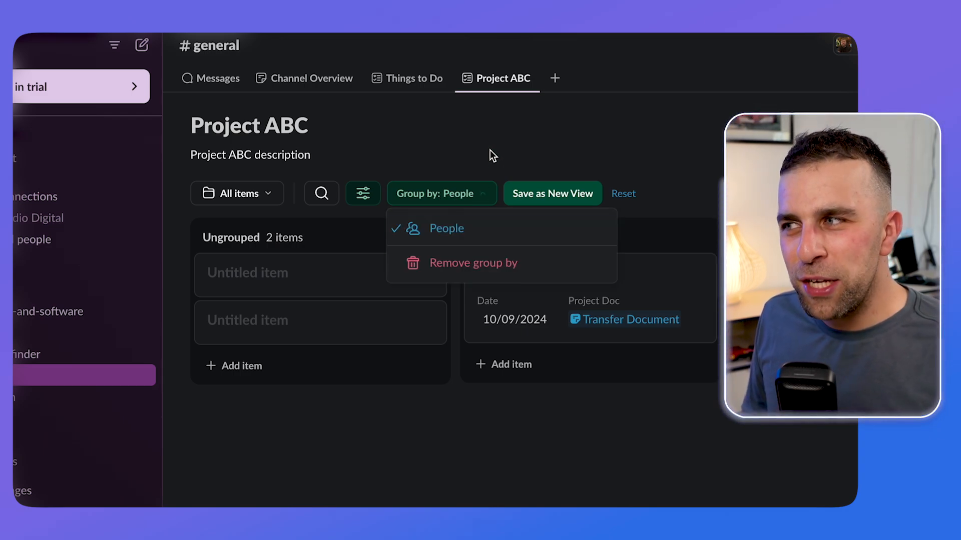
{"action": "left_click", "coordinate": [446, 228]}
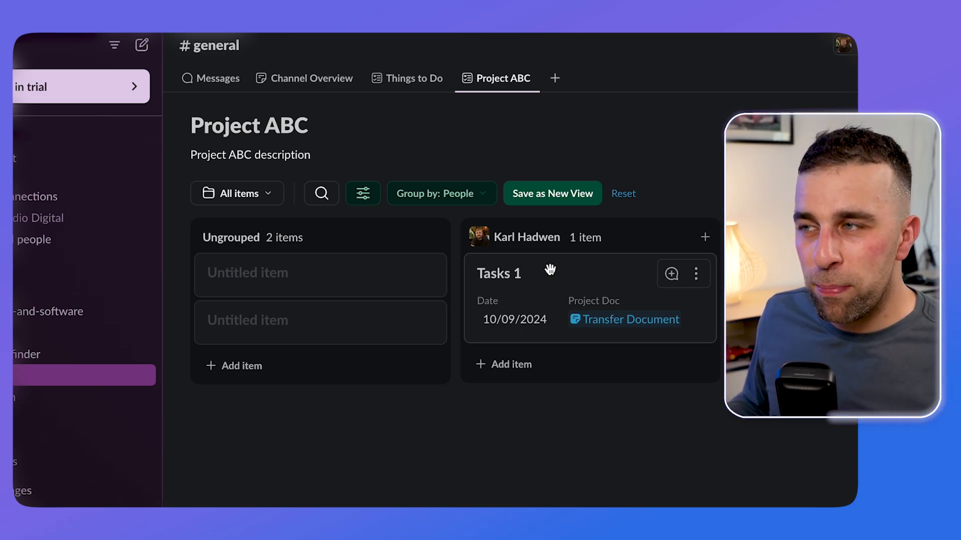
- Add a five-star Rating field to the Tasks 1 item
{"action": "left_click", "coordinate": [499, 273]}
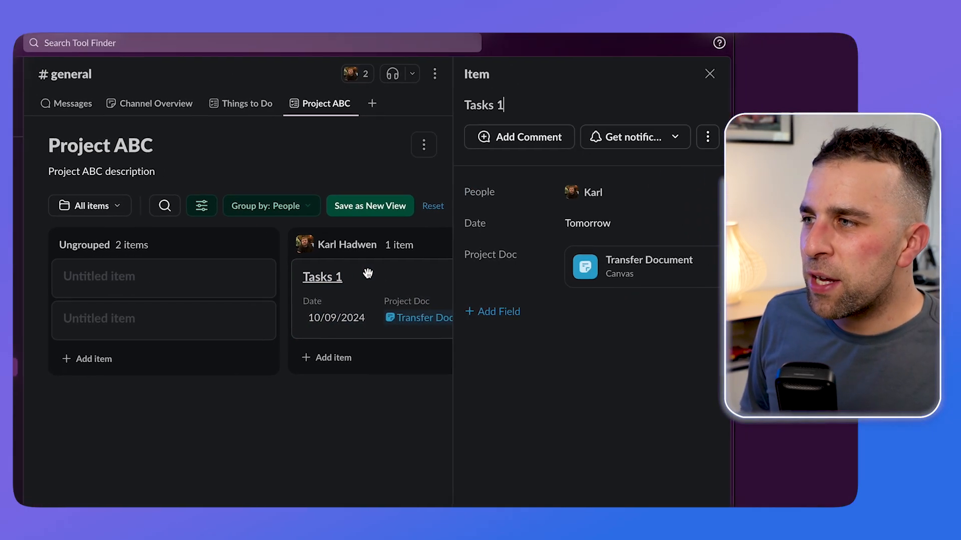
{"action": "left_click", "coordinate": [640, 267]}
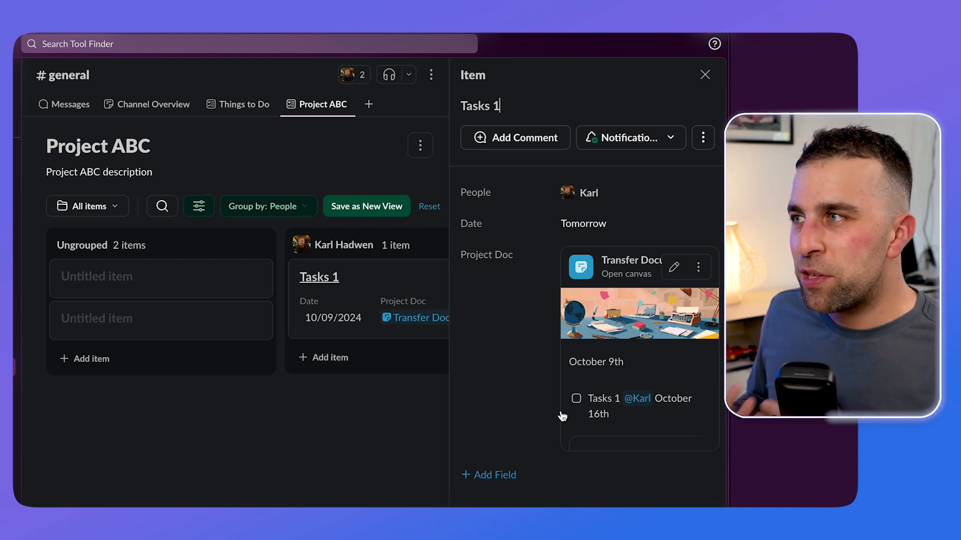
{"action": "left_click", "coordinate": [495, 475]}
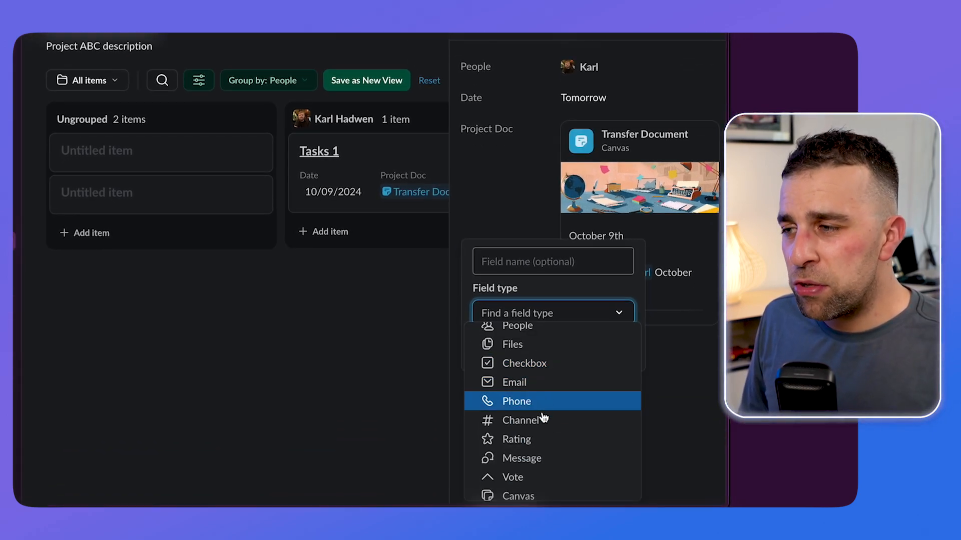
{"action": "scroll", "scroll_direction": "down", "scroll_amount": 3}
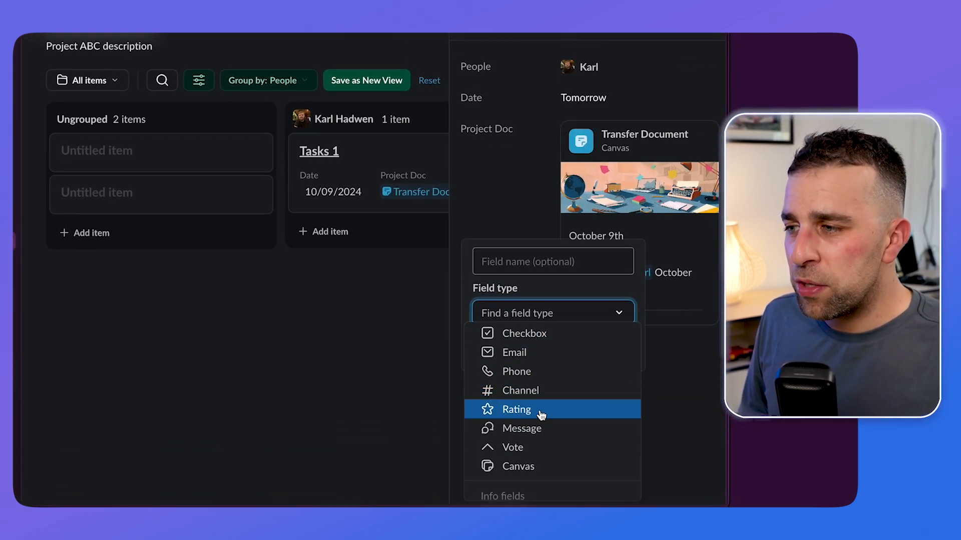
{"action": "mouse_move", "coordinate": [541, 451]}
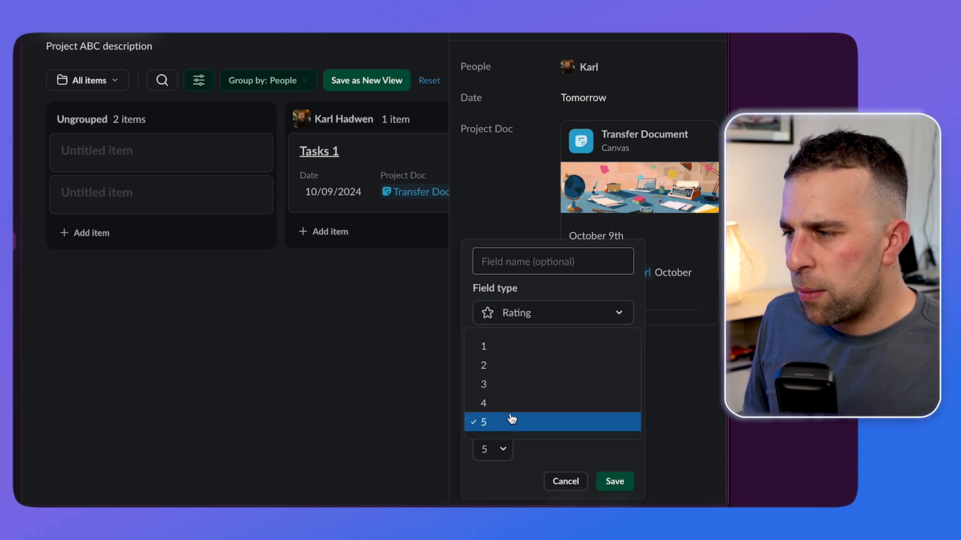
{"action": "left_click", "coordinate": [614, 481]}
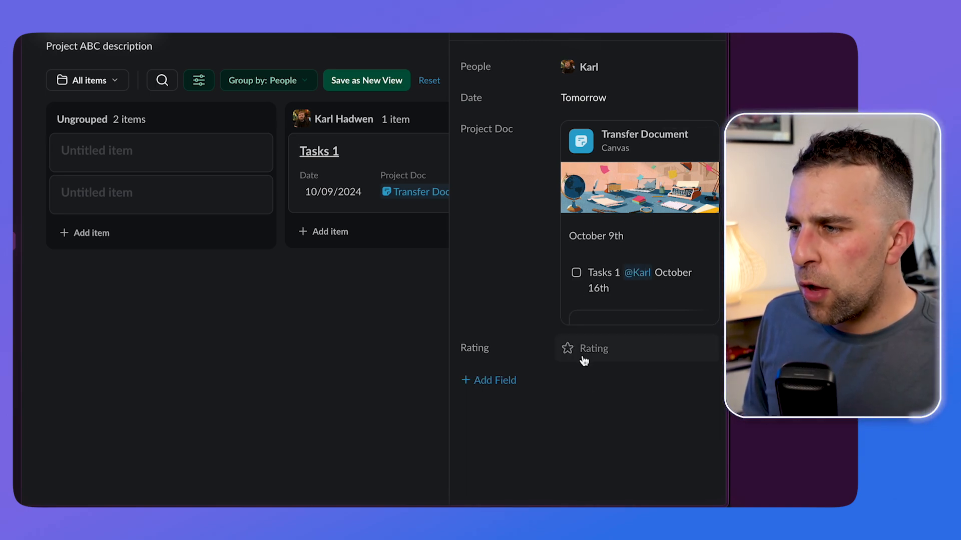
- Give Tasks 1 a star rating and group the board by Rating
{"action": "left_click", "coordinate": [634, 348]}
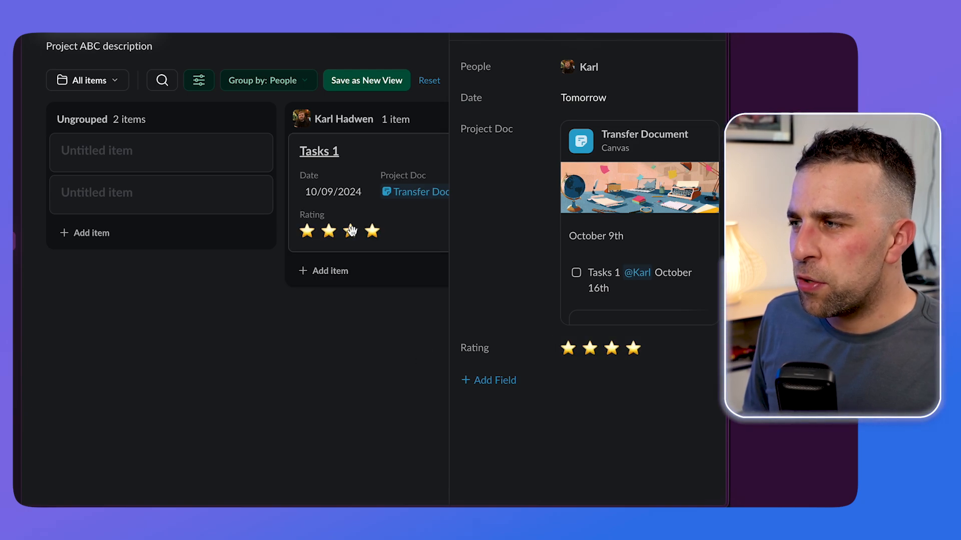
{"action": "left_click", "coordinate": [456, 186]}
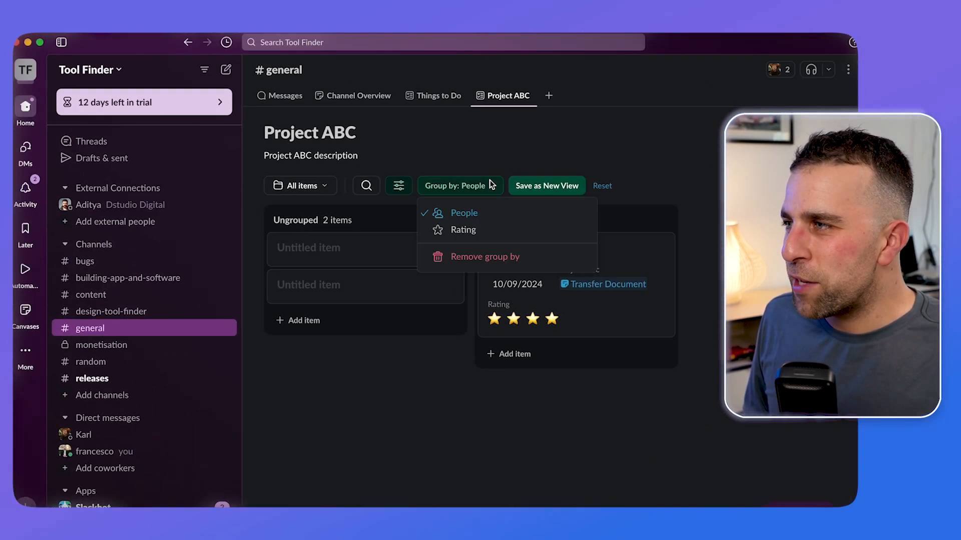
{"action": "mouse_move", "coordinate": [466, 230]}
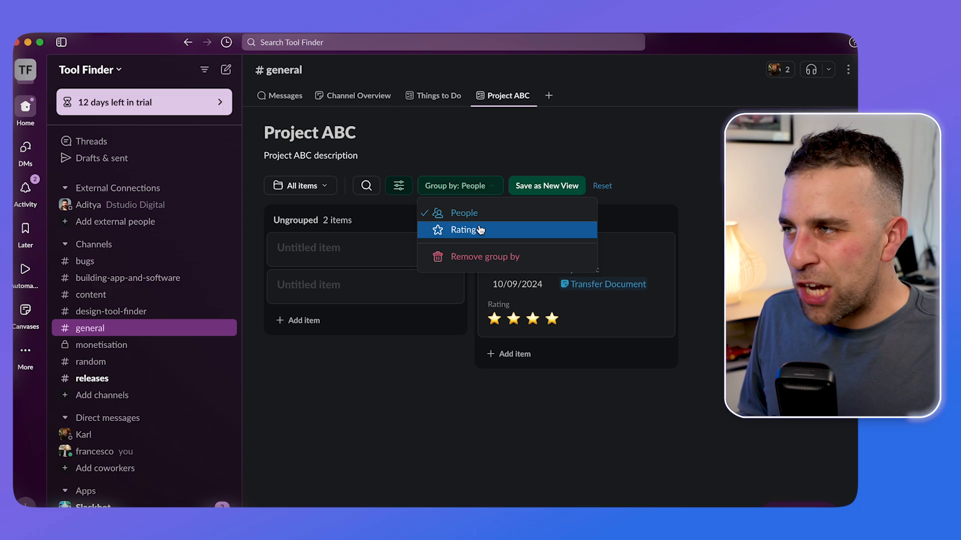
{"action": "left_click", "coordinate": [465, 230]}
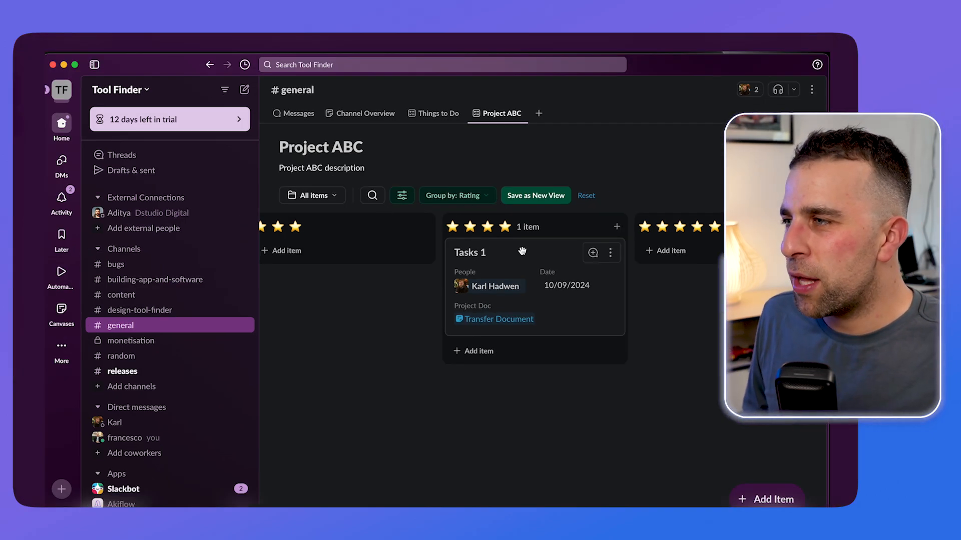
- Show the Tasks 1 item details from its card menu, closing the comment thread
{"action": "scroll", "scroll_direction": "right", "scroll_amount": 3}
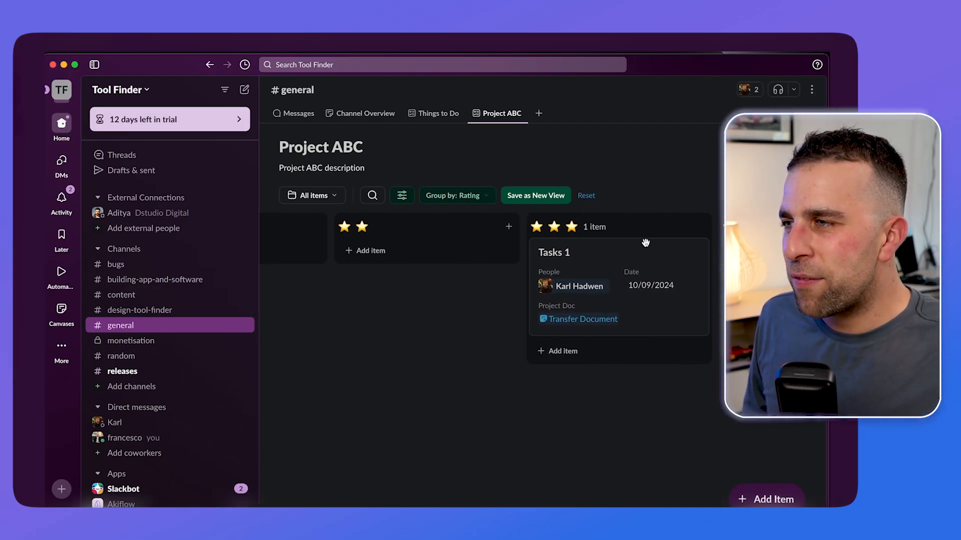
{"action": "left_click", "coordinate": [567, 236]}
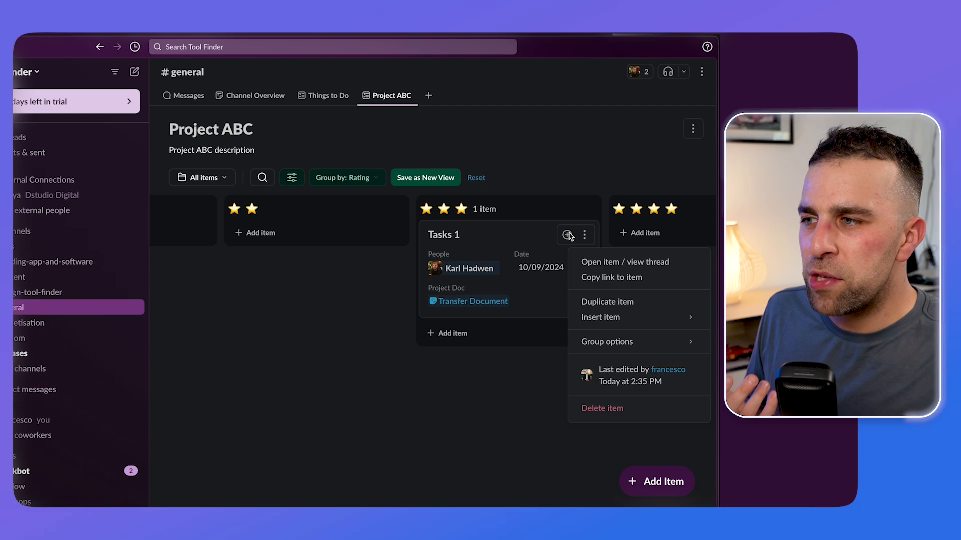
{"action": "left_click", "coordinate": [625, 262]}
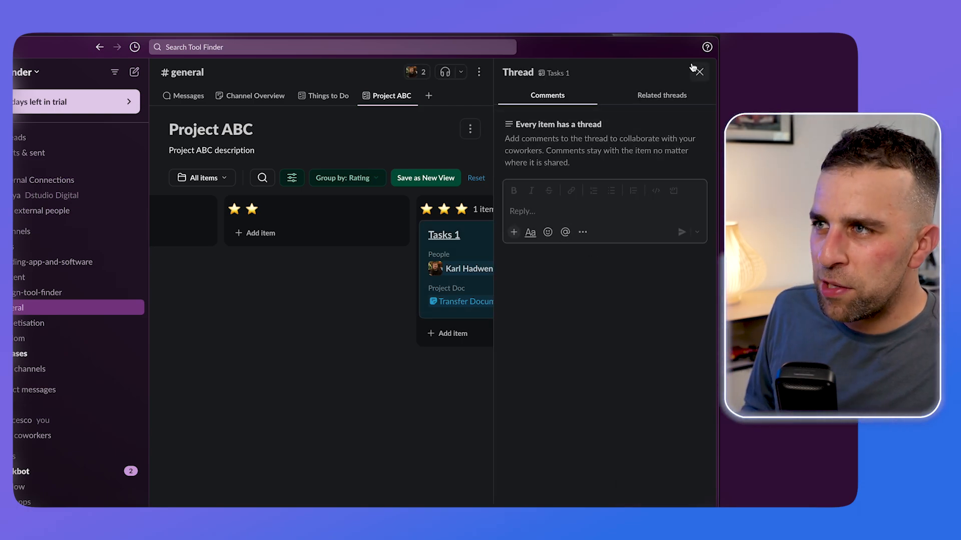
{"action": "mouse_move", "coordinate": [699, 71]}
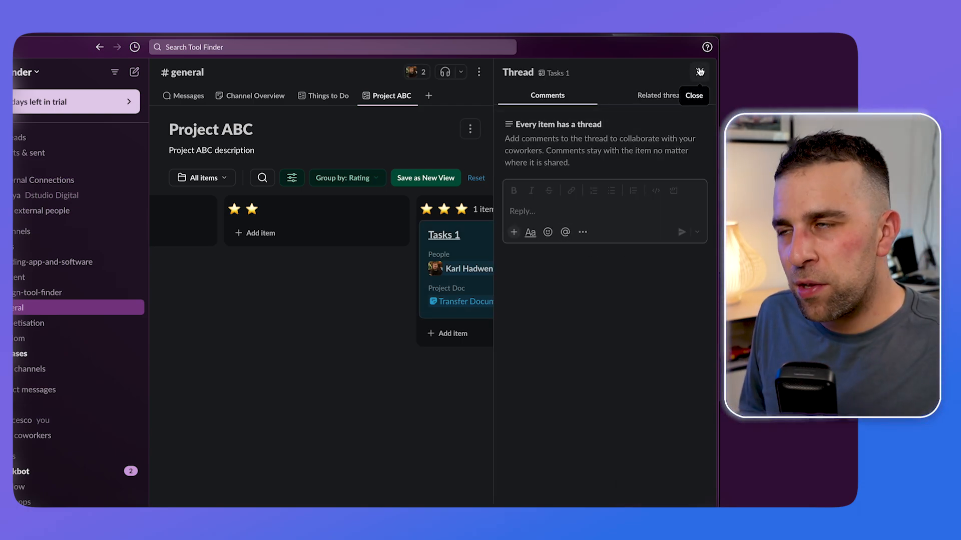
{"action": "left_click", "coordinate": [443, 235]}
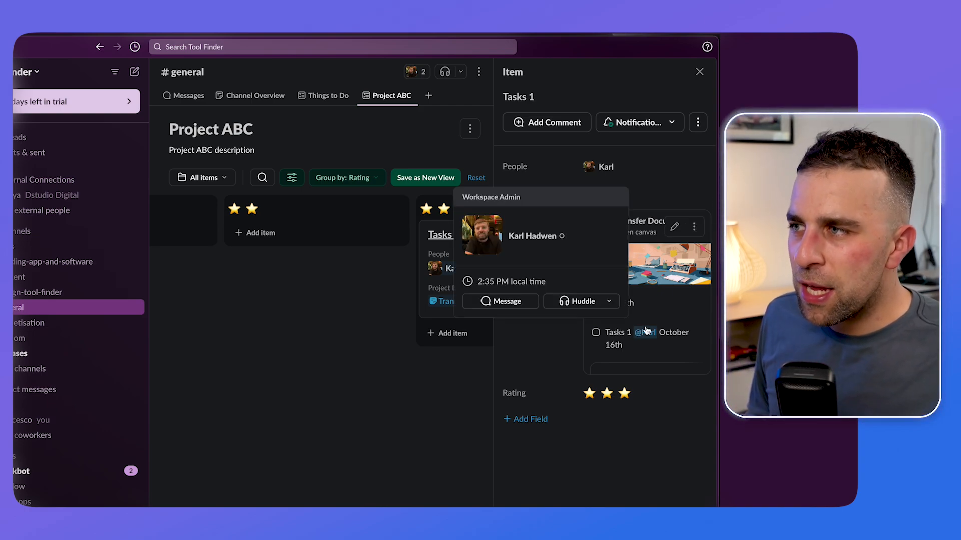
{"action": "left_click", "coordinate": [697, 123]}
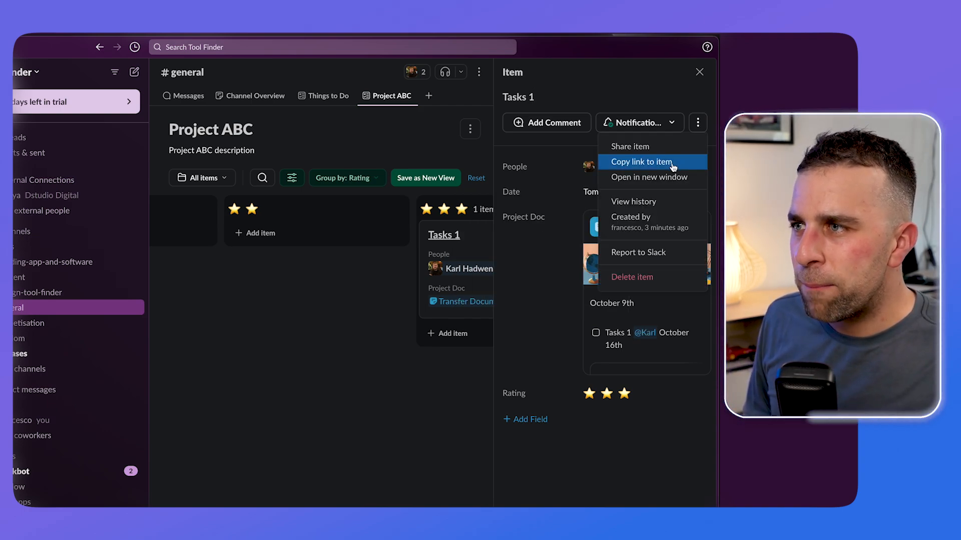
- Share Project ABC with #general and give everyone in Tool Finder edit access
{"action": "left_click", "coordinate": [630, 145]}
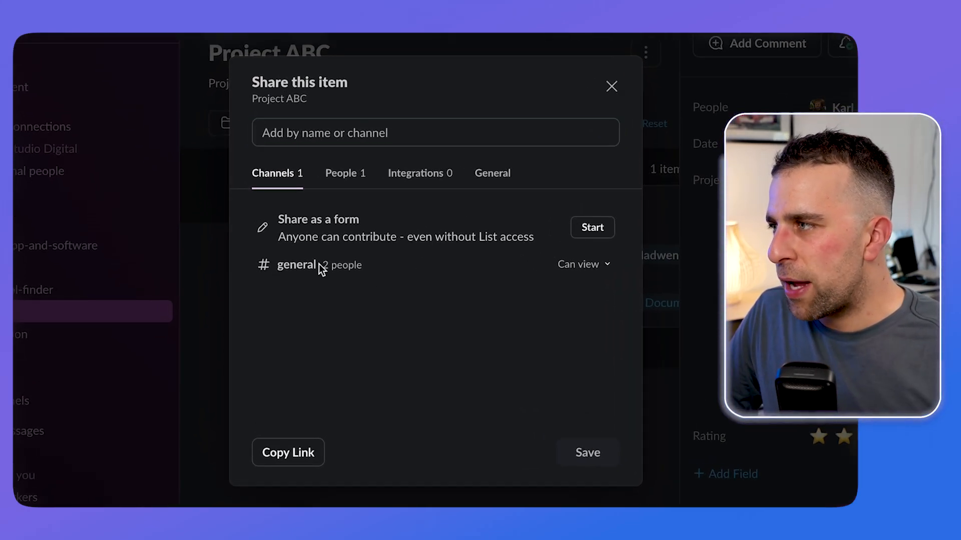
{"action": "mouse_move", "coordinate": [333, 244]}
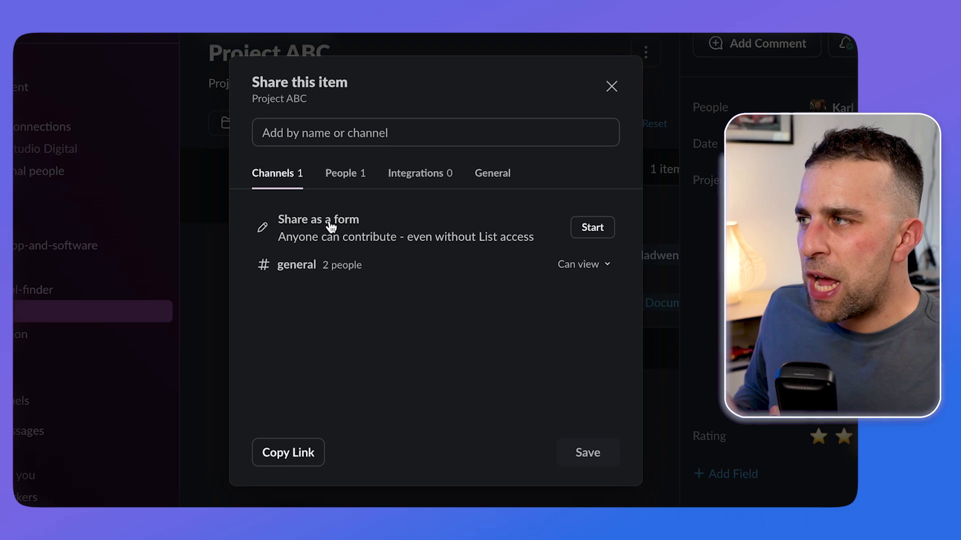
{"action": "left_click", "coordinate": [592, 227]}
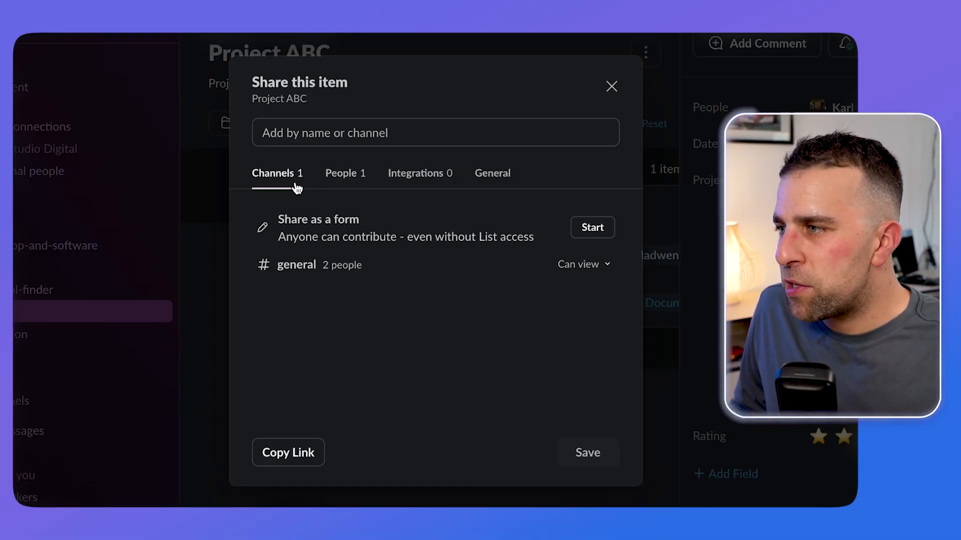
{"action": "left_click", "coordinate": [578, 265]}
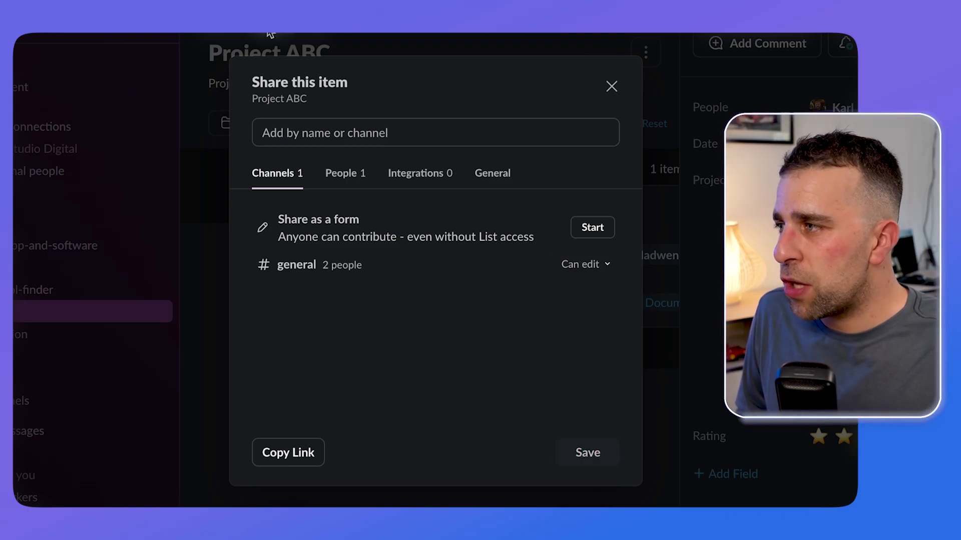
{"action": "left_click", "coordinate": [492, 172]}
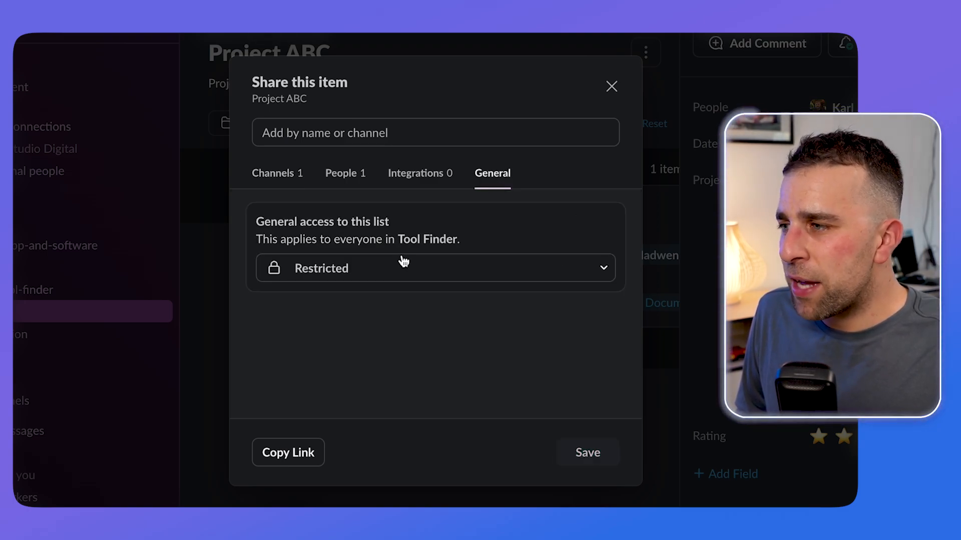
{"action": "left_click", "coordinate": [434, 268]}
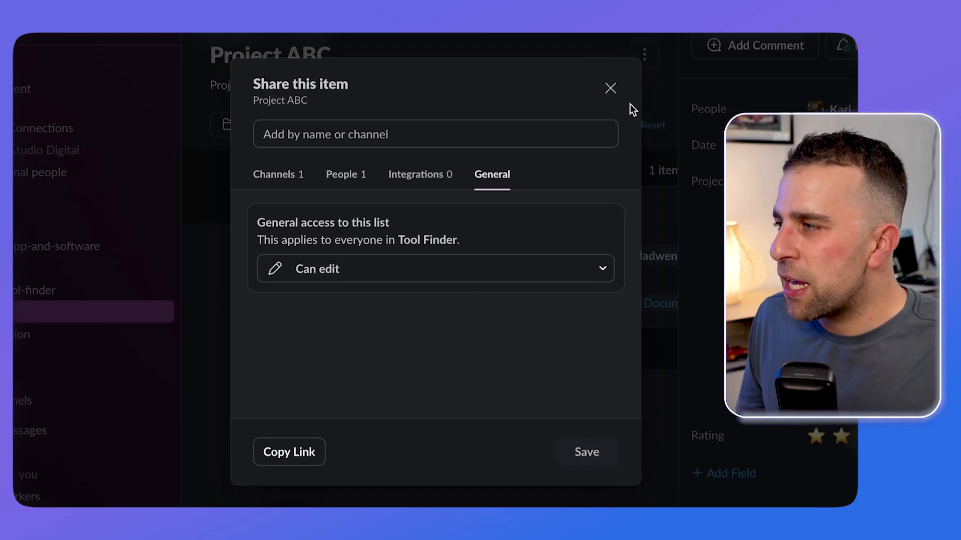
{"action": "left_click", "coordinate": [585, 451]}
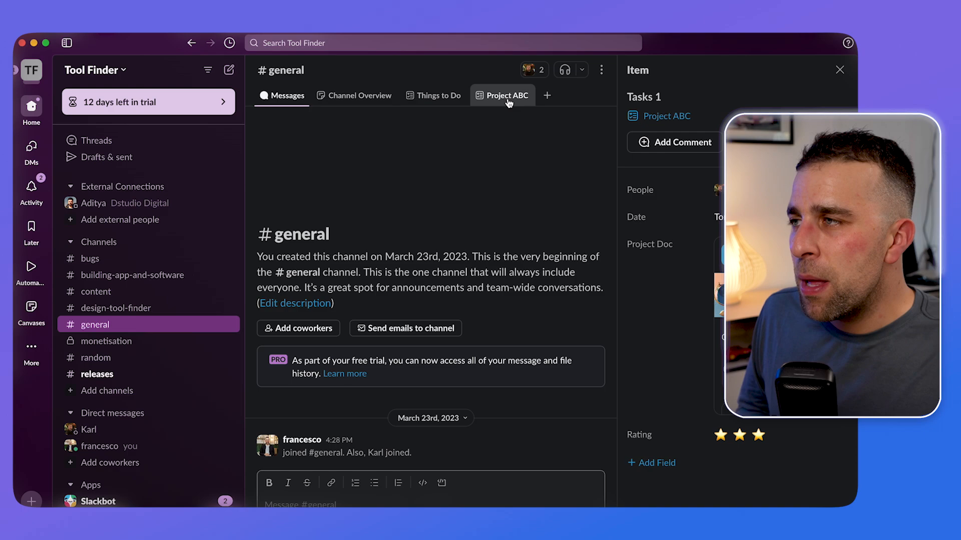
- Create a new Project ABC view named 'Upcoming' grouped by People
{"action": "left_click", "coordinate": [507, 95]}
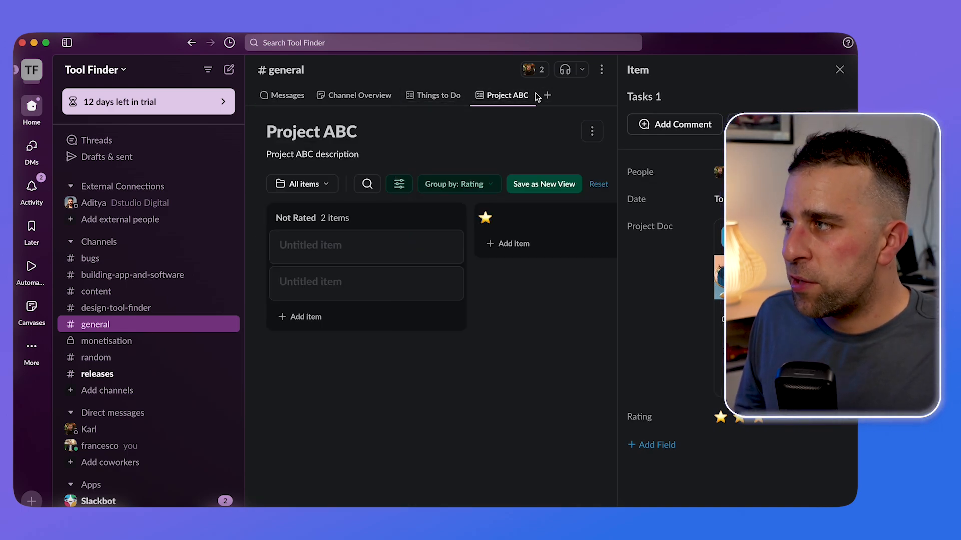
{"action": "left_click", "coordinate": [303, 184]}
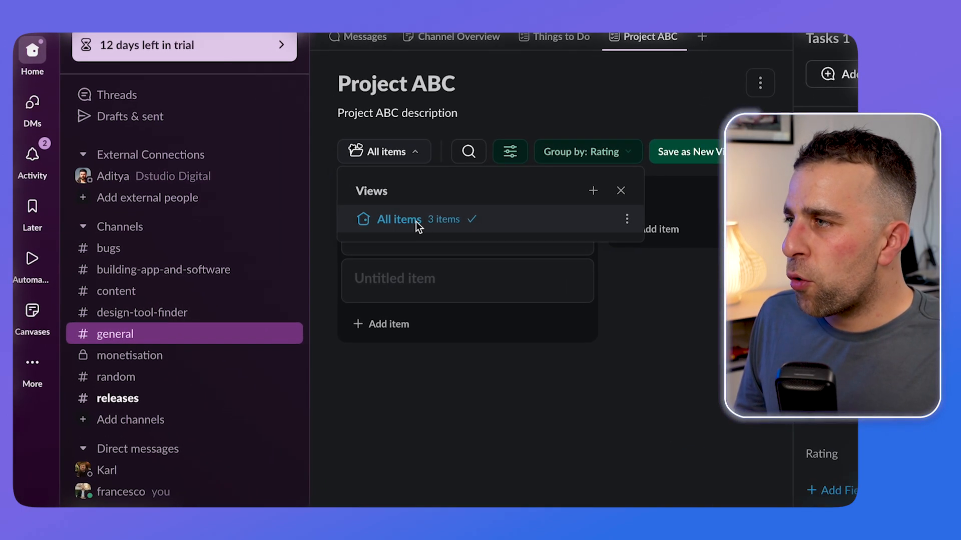
{"action": "left_click", "coordinate": [592, 191]}
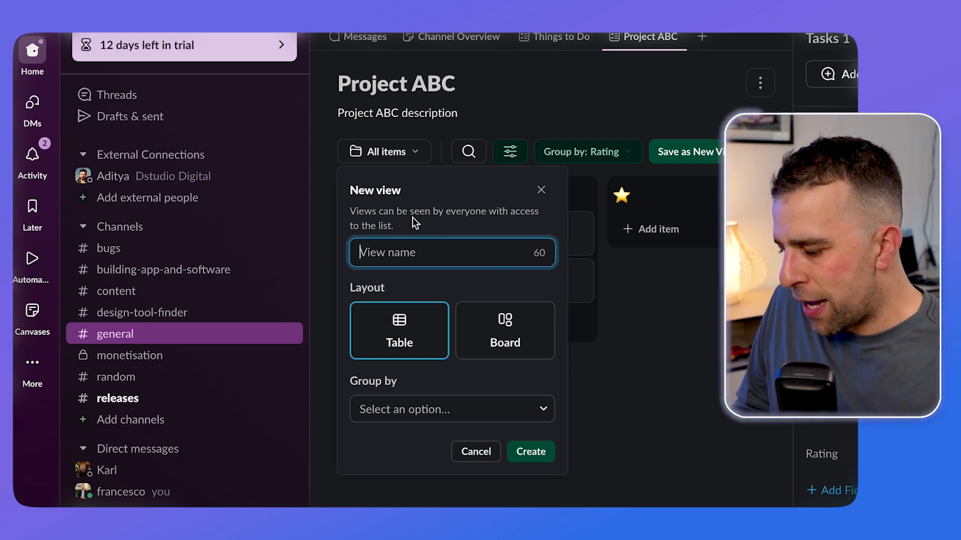
{"action": "type", "text": "Upcoming"}
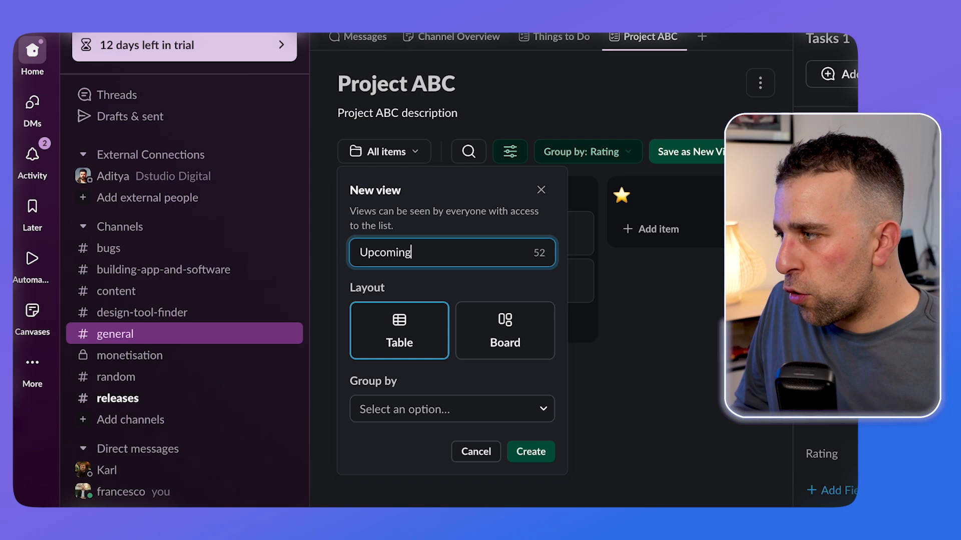
{"action": "left_click", "coordinate": [452, 409]}
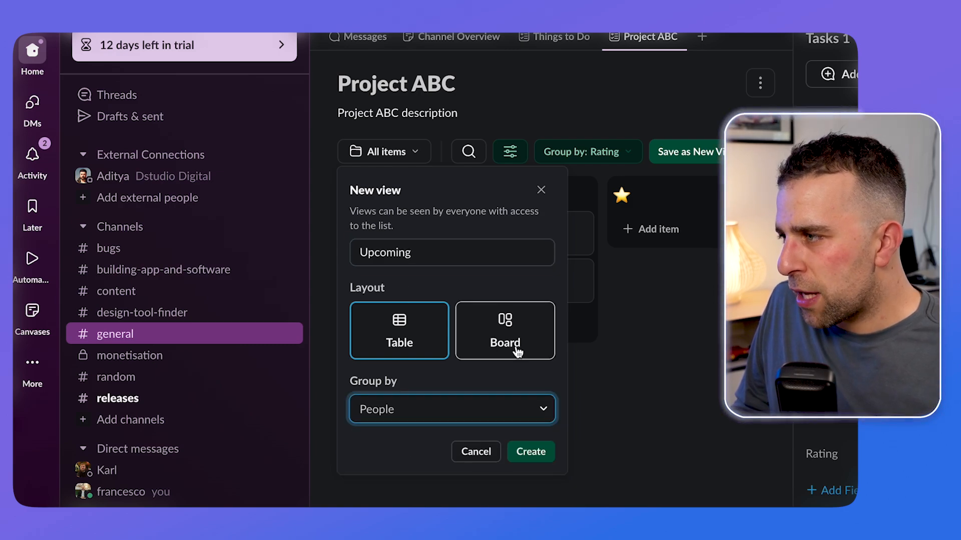
{"action": "left_click", "coordinate": [530, 451]}
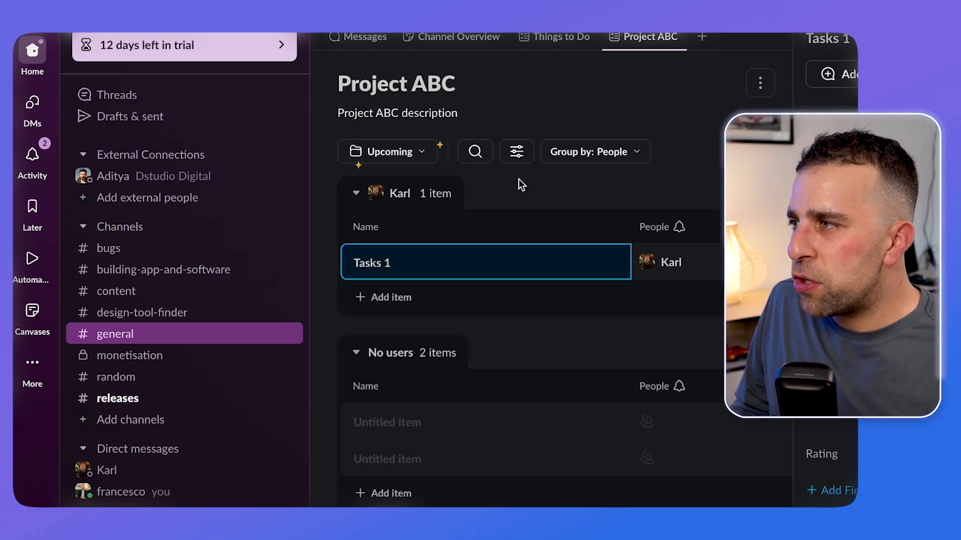
- Filter the Upcoming view to dates after today and save it
{"action": "left_click", "coordinate": [515, 151]}
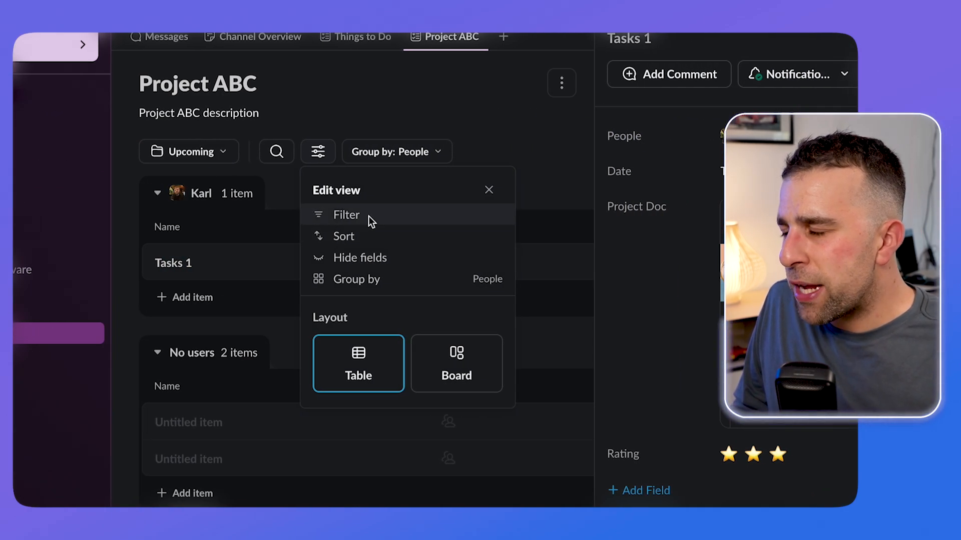
{"action": "left_click", "coordinate": [346, 215]}
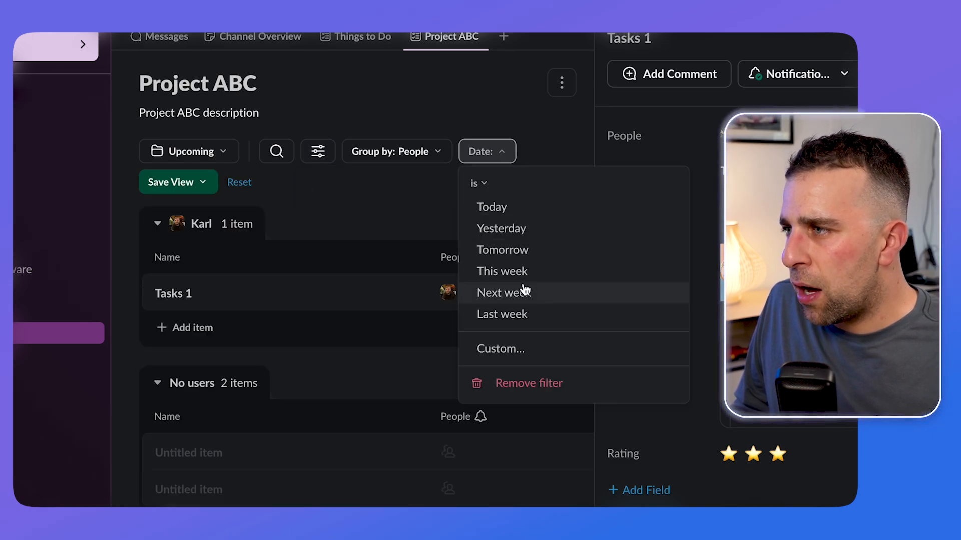
{"action": "left_click", "coordinate": [504, 293]}
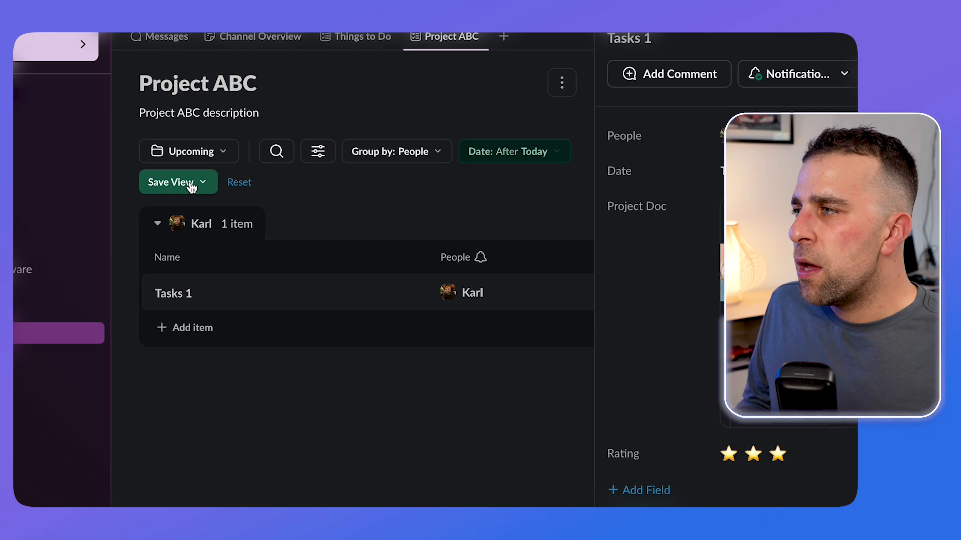
{"action": "left_click", "coordinate": [178, 183]}
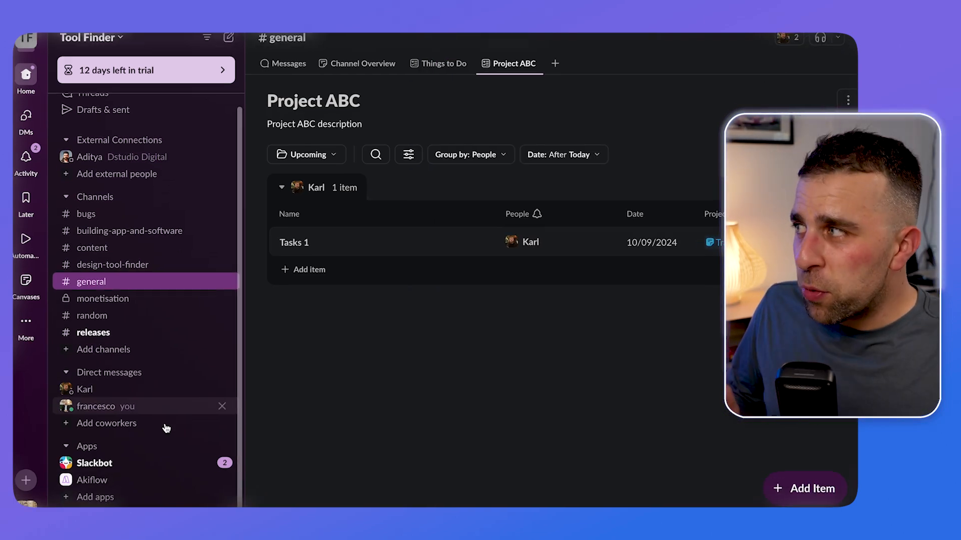
- Create a new list from the Project tracker template under All lists
{"action": "left_click", "coordinate": [25, 325]}
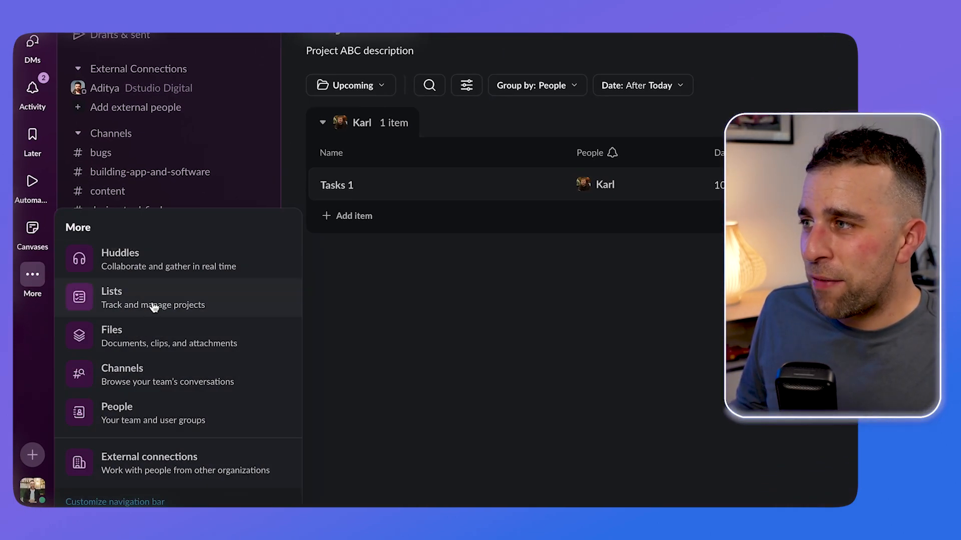
{"action": "left_click", "coordinate": [111, 297]}
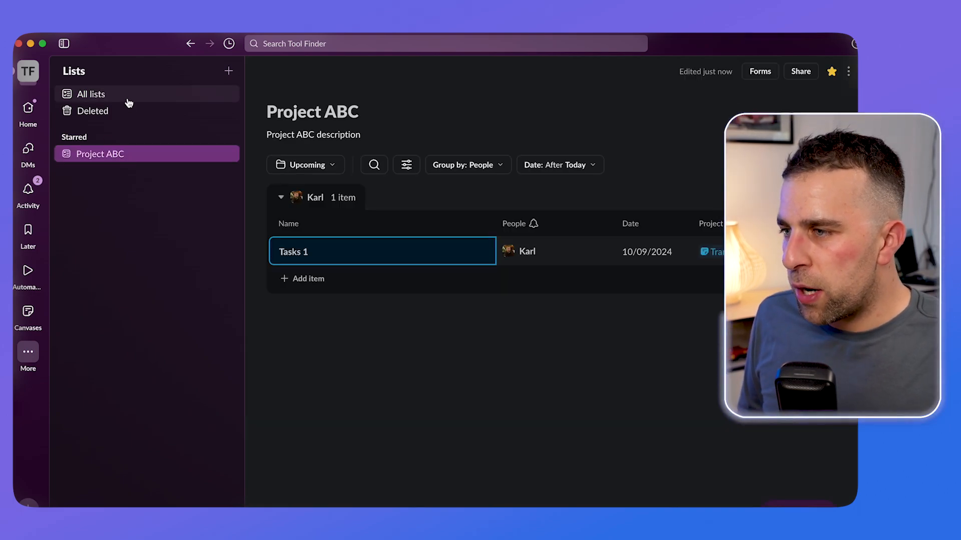
{"action": "left_click", "coordinate": [91, 93]}
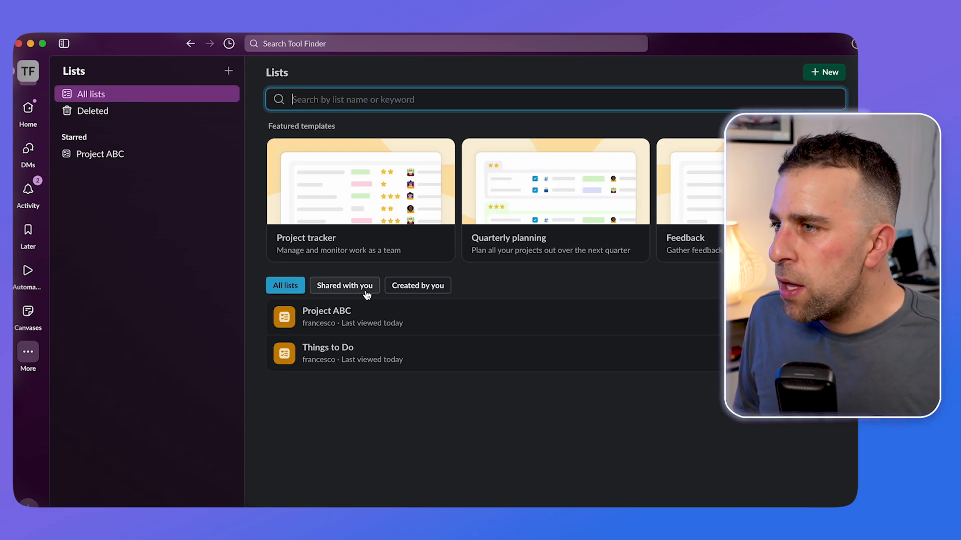
{"action": "left_click", "coordinate": [361, 181]}
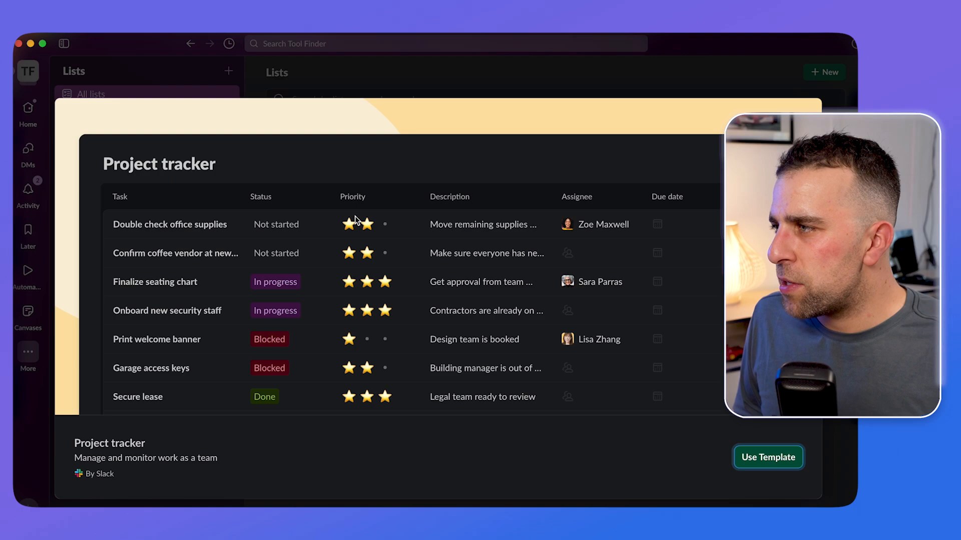
{"action": "left_click", "coordinate": [767, 457]}
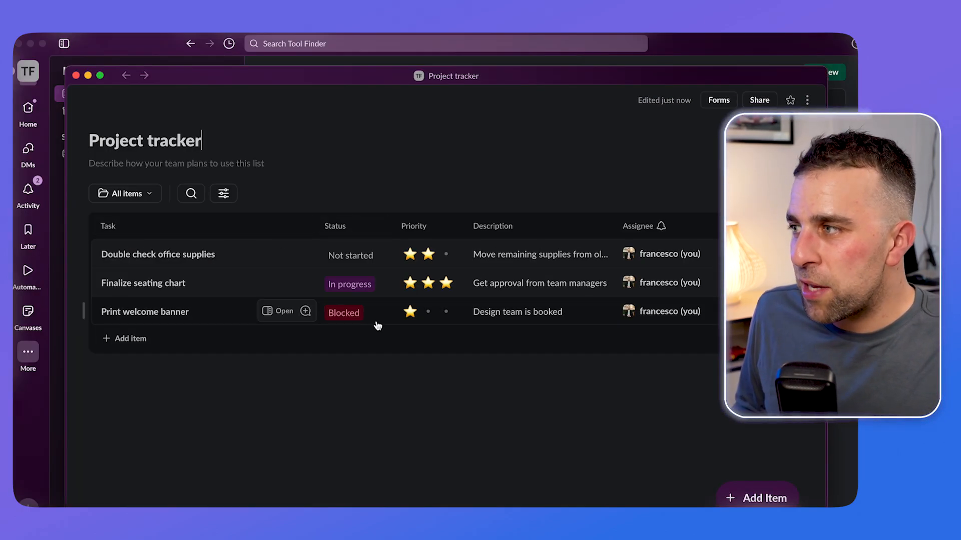
- Inspect the office supplies task's status and due date fields
{"action": "left_click", "coordinate": [355, 255]}
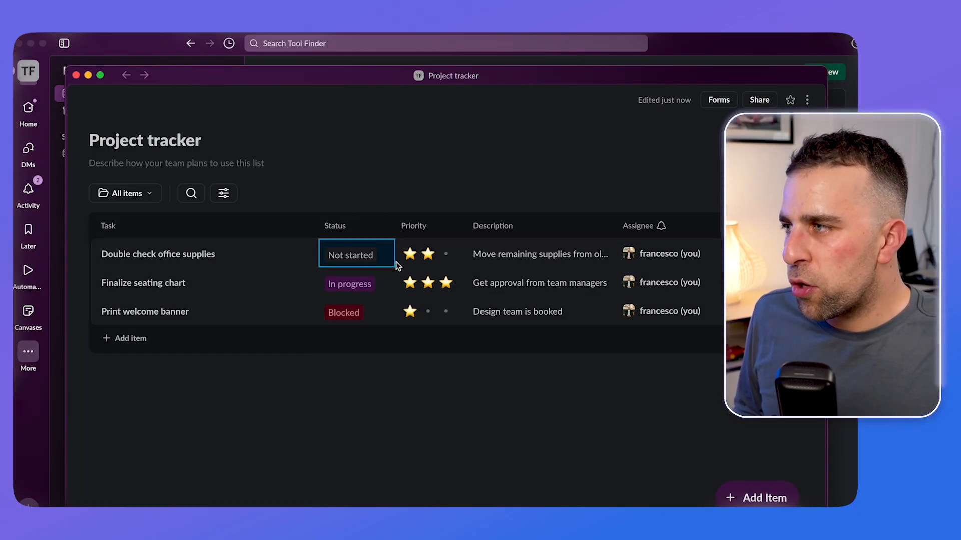
{"action": "left_click", "coordinate": [451, 225]}
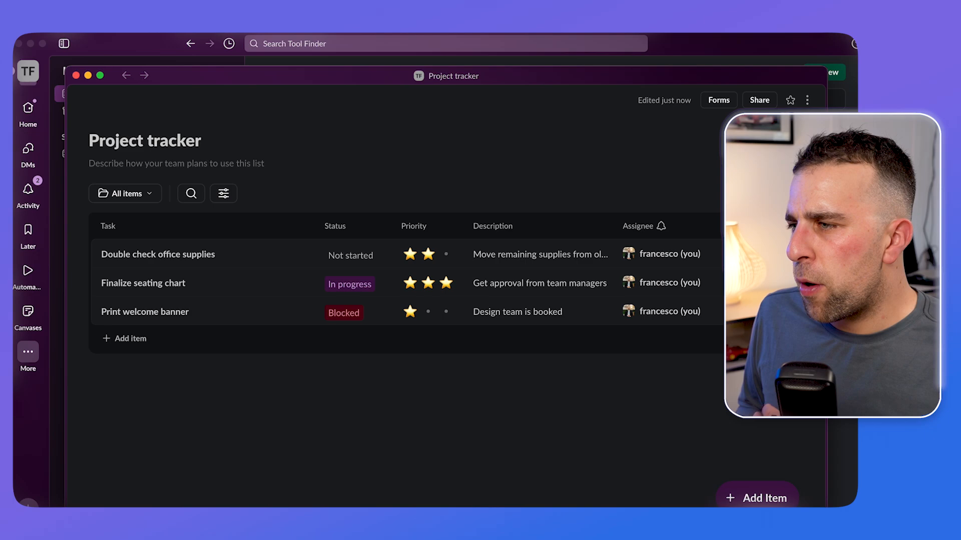
{"action": "left_click", "coordinate": [665, 254]}
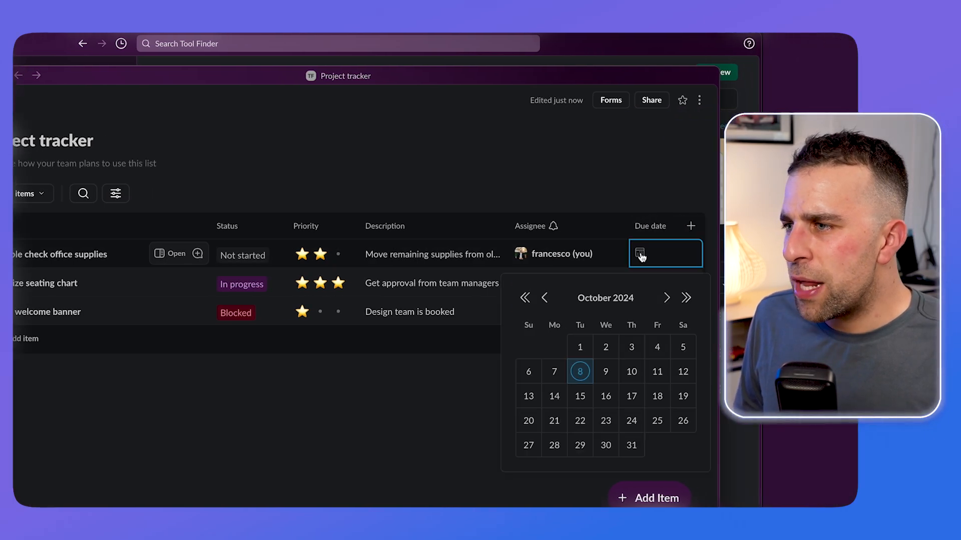
{"action": "left_click", "coordinate": [605, 372]}
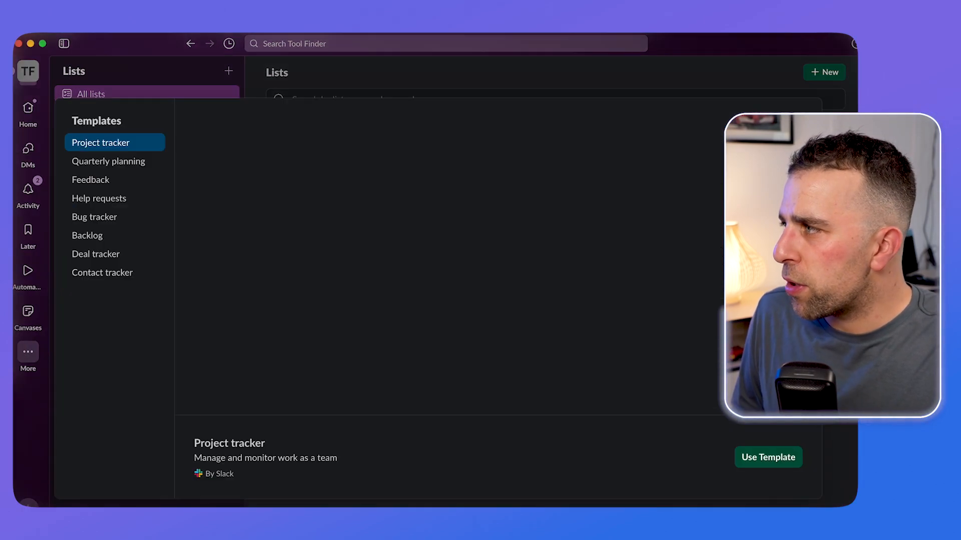
- Preview the Bug tracker, Feedback and Quarterly planning templates, then close the gallery
{"action": "left_click", "coordinate": [95, 217]}
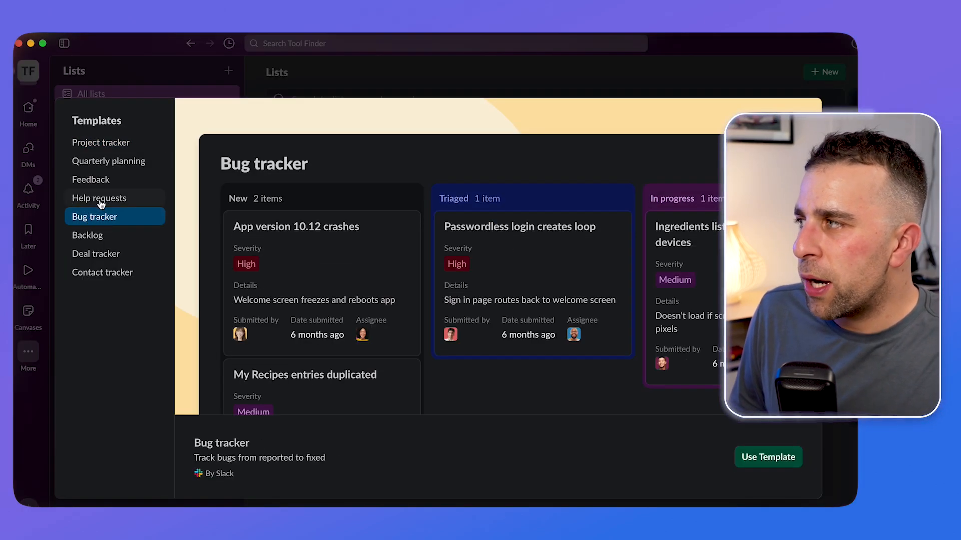
{"action": "left_click", "coordinate": [91, 180]}
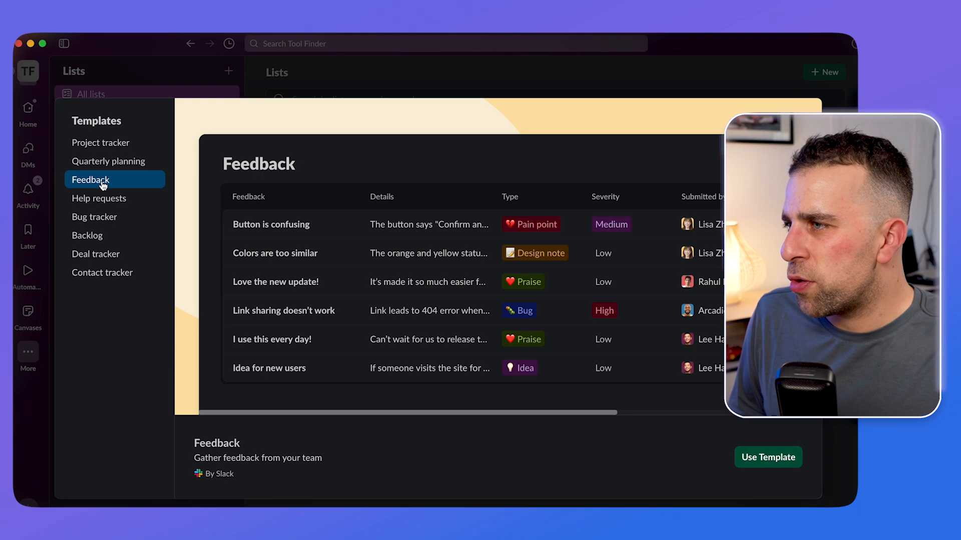
{"action": "left_click", "coordinate": [108, 162]}
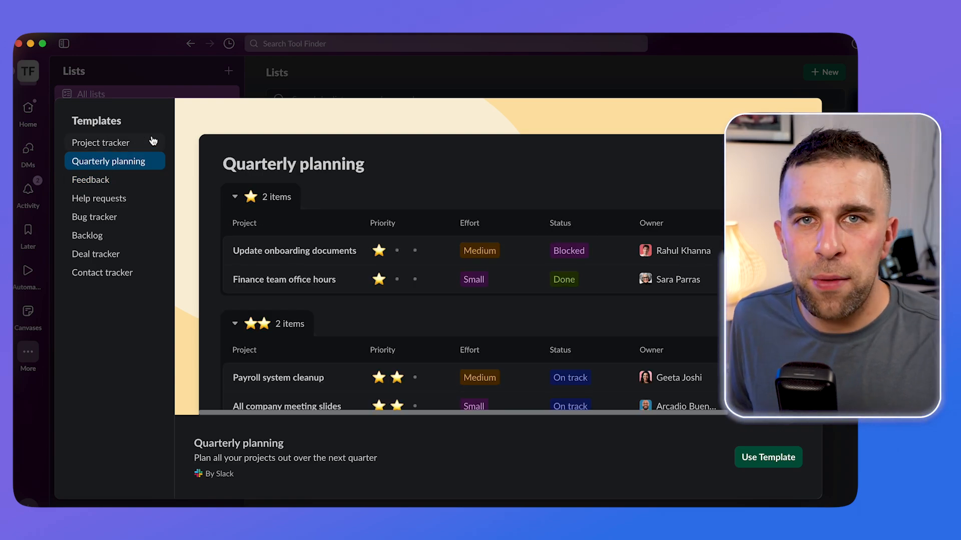
{"action": "mouse_move", "coordinate": [121, 79]}
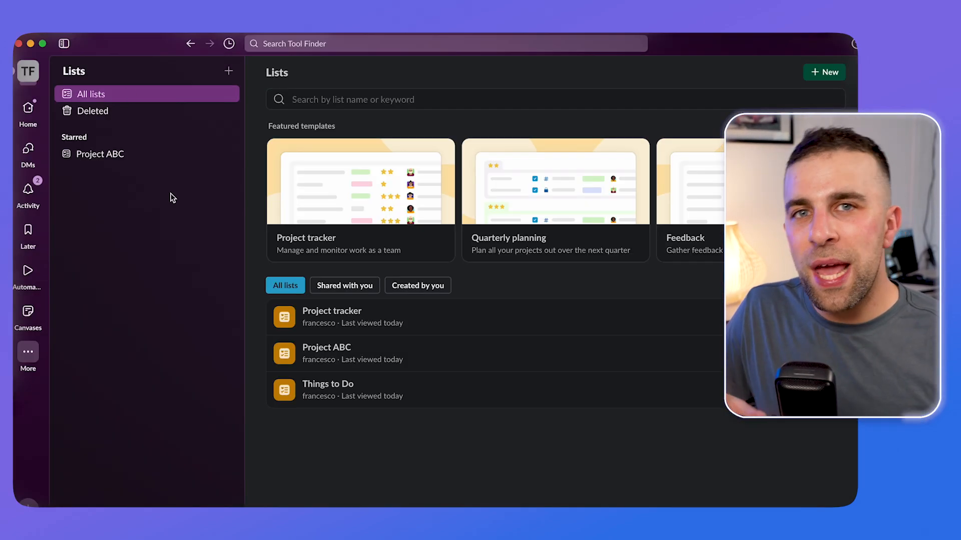
{"action": "left_click", "coordinate": [28, 189]}
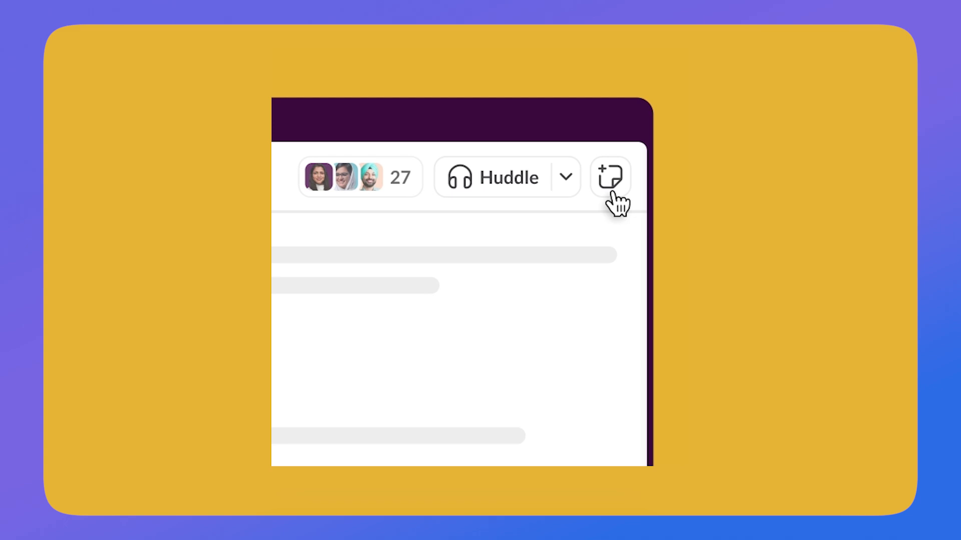
- Switch to the Tool Finder homepage and scroll through the app cards
{"action": "left_click", "coordinate": [609, 177]}
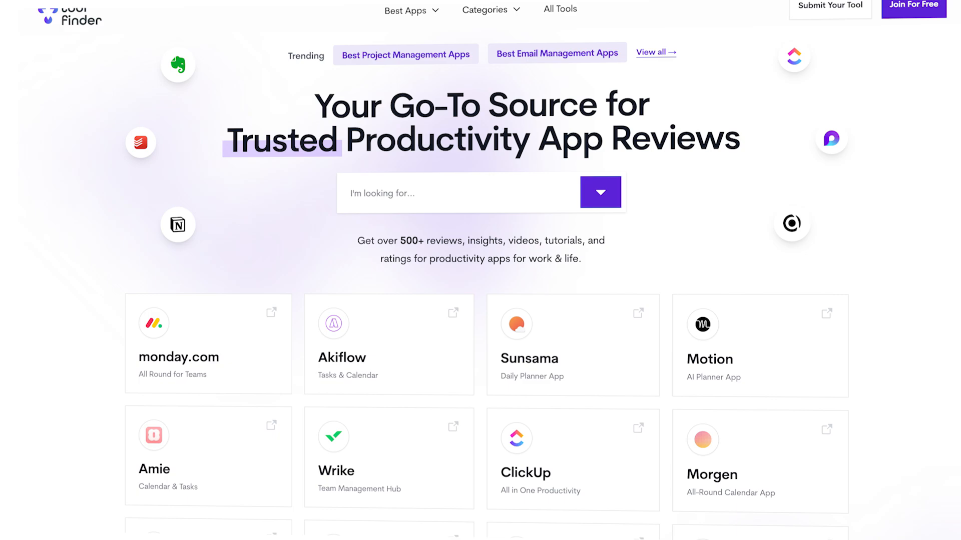
{"action": "scroll", "scroll_direction": "down", "scroll_amount": 3}
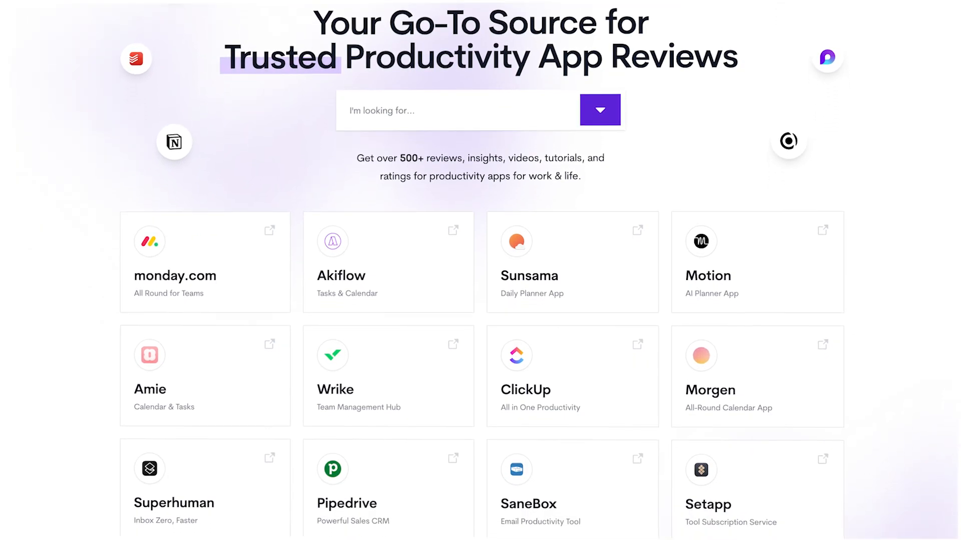